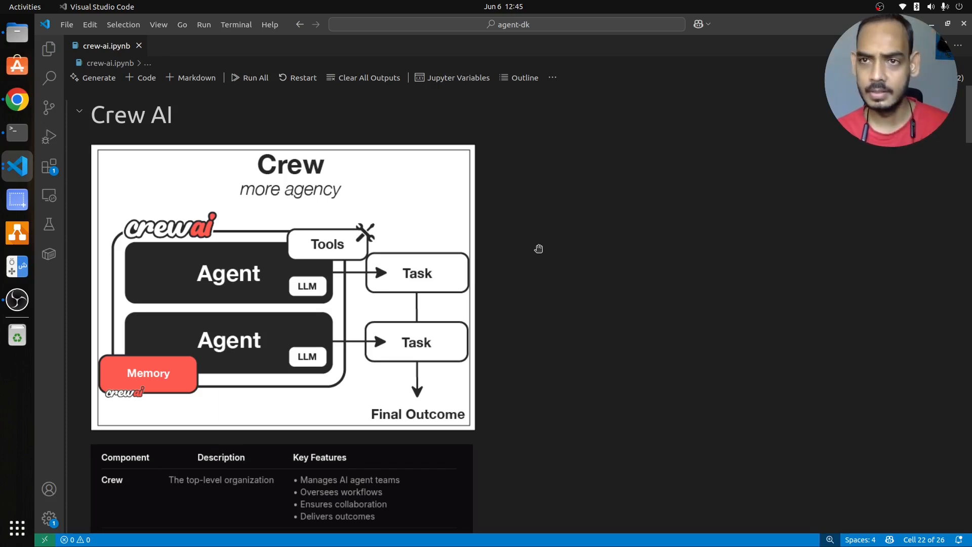
# Read down the CrewAI component table to the Installation section
pyautogui.scroll(-3)
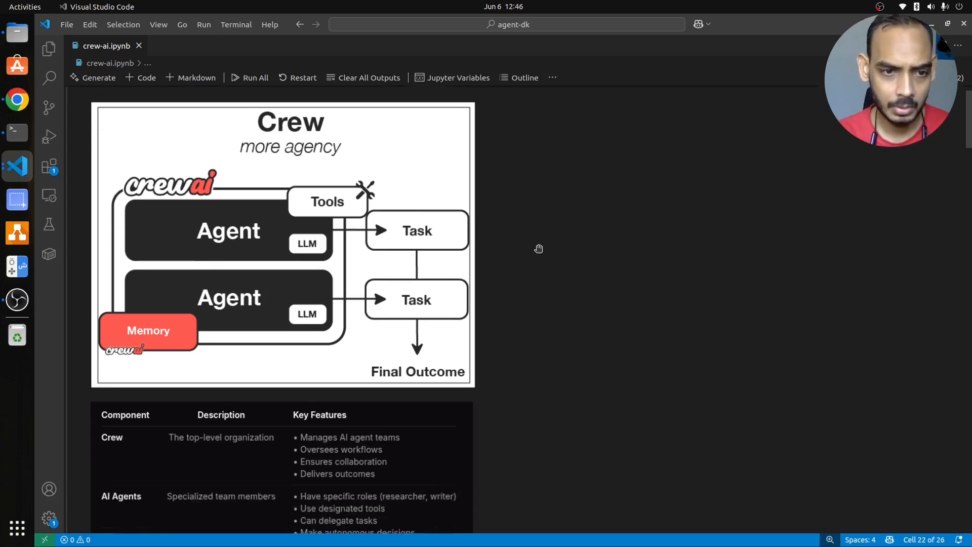
pyautogui.scroll(-3)
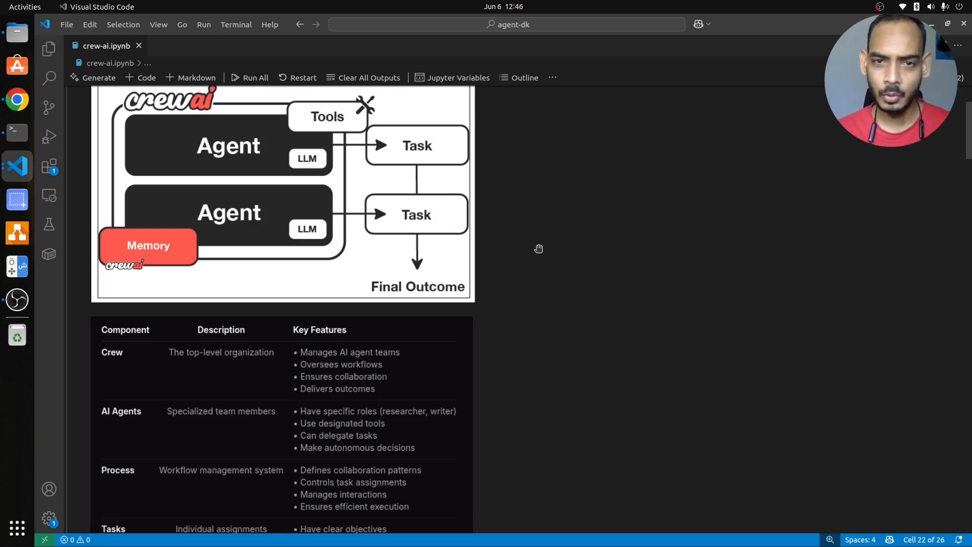
pyautogui.scroll(-3)
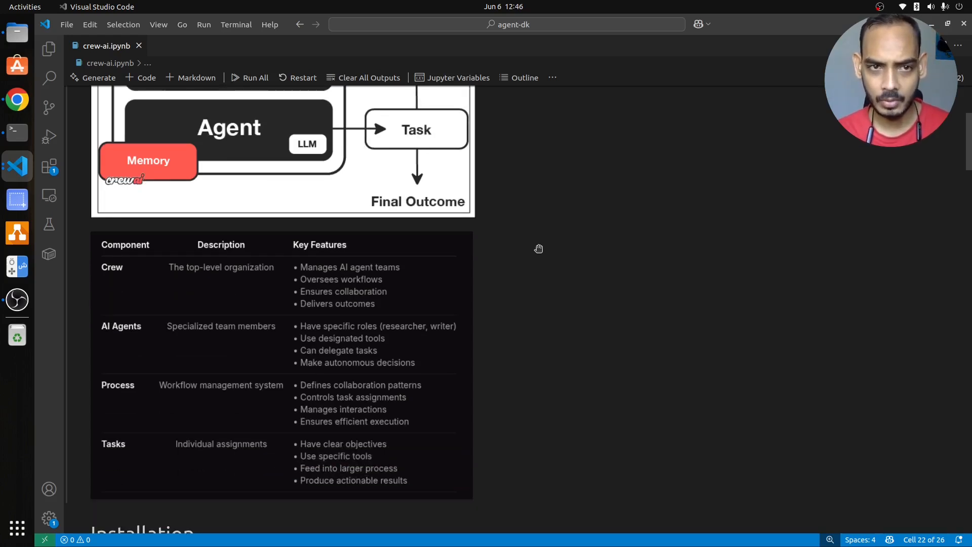
pyautogui.moveTo(137, 278)
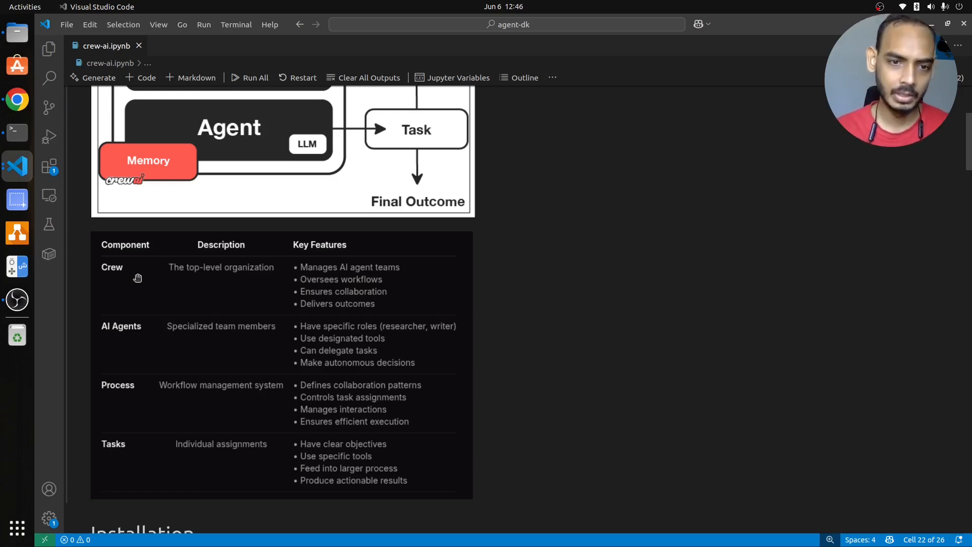
pyautogui.scroll(-3)
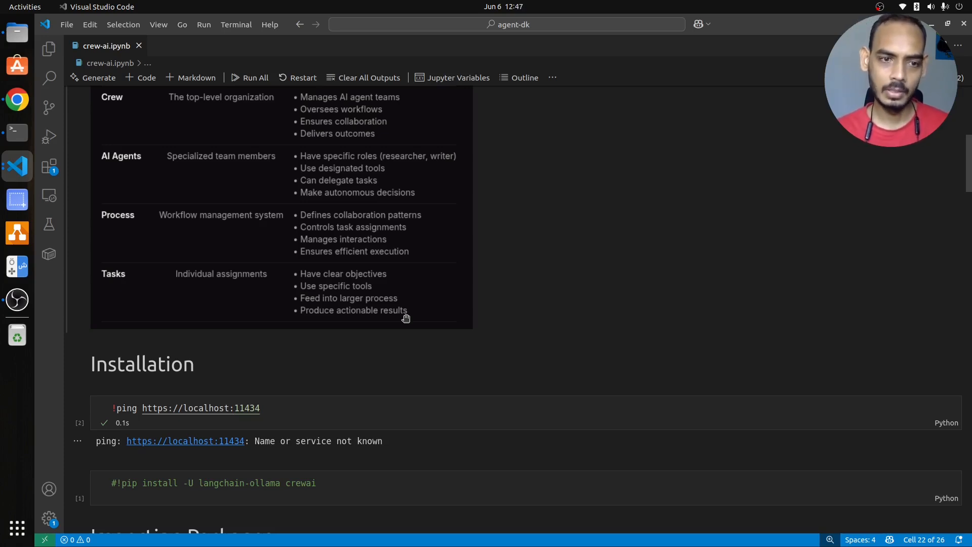
# Select the localhost port in the ping command and bring up its actions
pyautogui.click(271, 408)
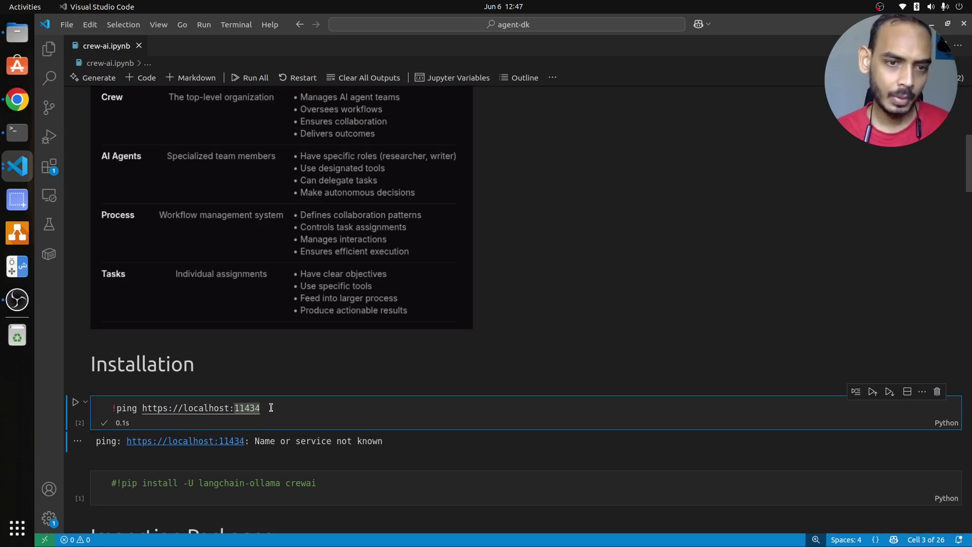
pyautogui.rightClick(16, 100)
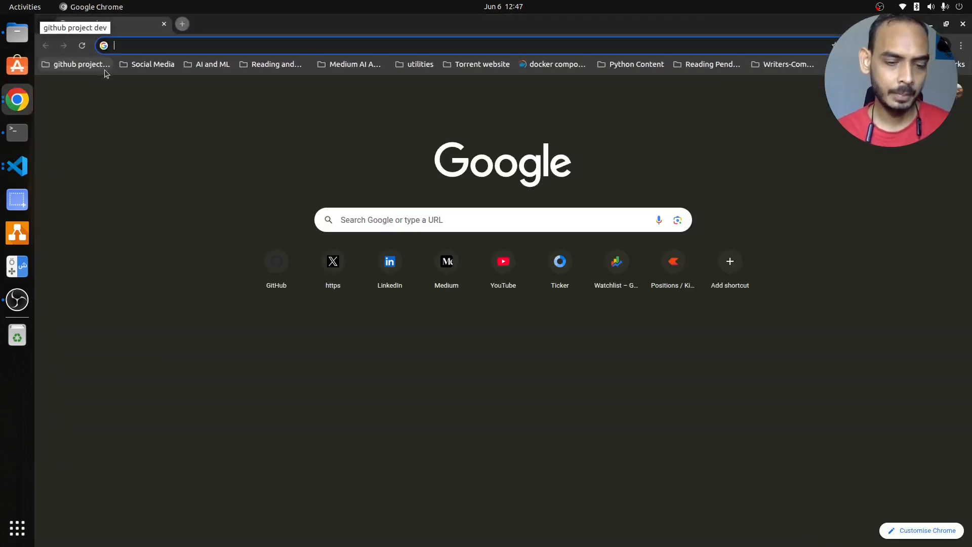
# Load localhost:11434 in Chrome to confirm Ollama is running, then return to VS Code
pyautogui.write('localhost:11434')
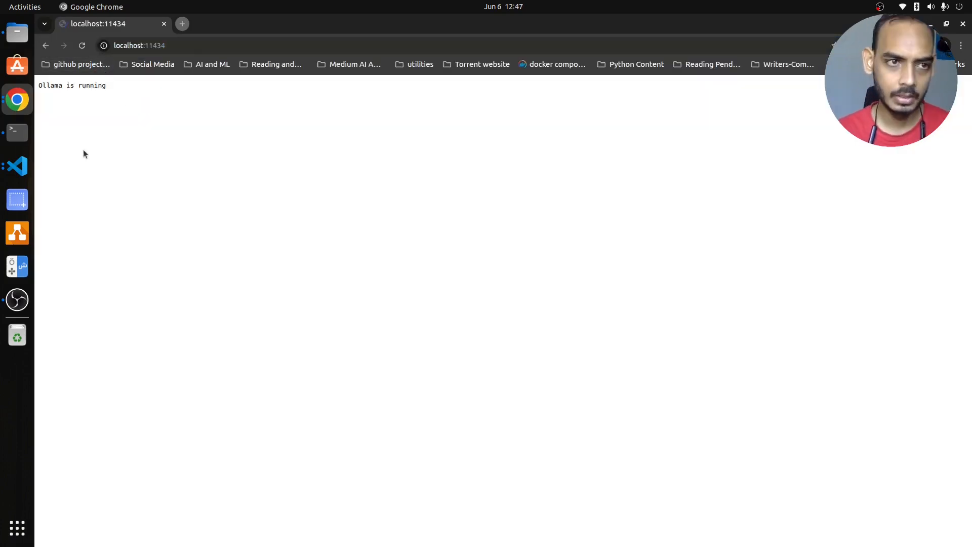
pyautogui.click(16, 166)
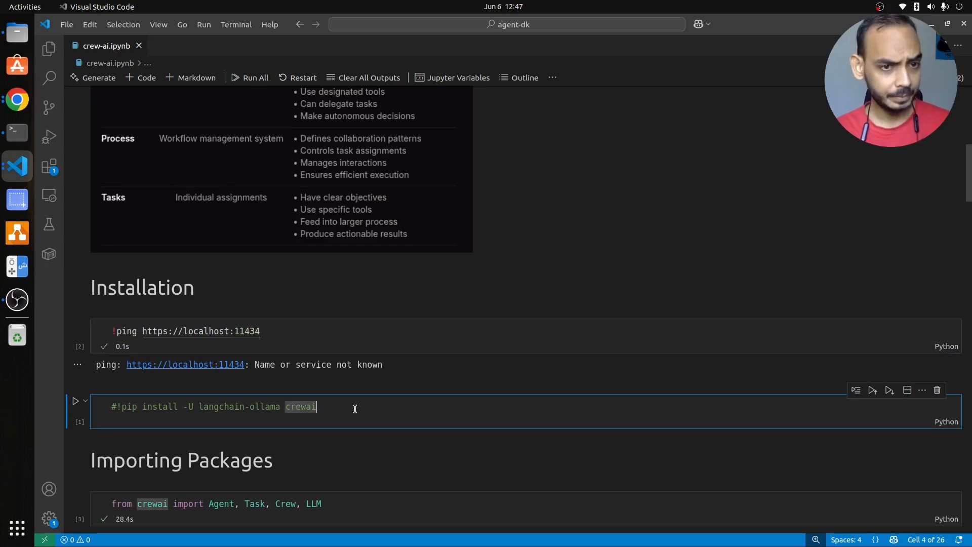
pyautogui.scroll(-3)
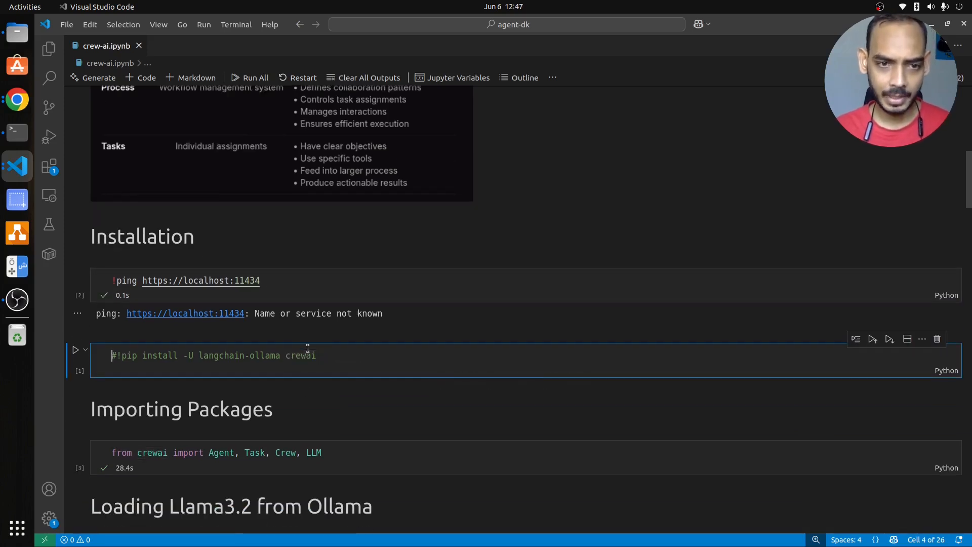
pyautogui.doubleClick(216, 355)
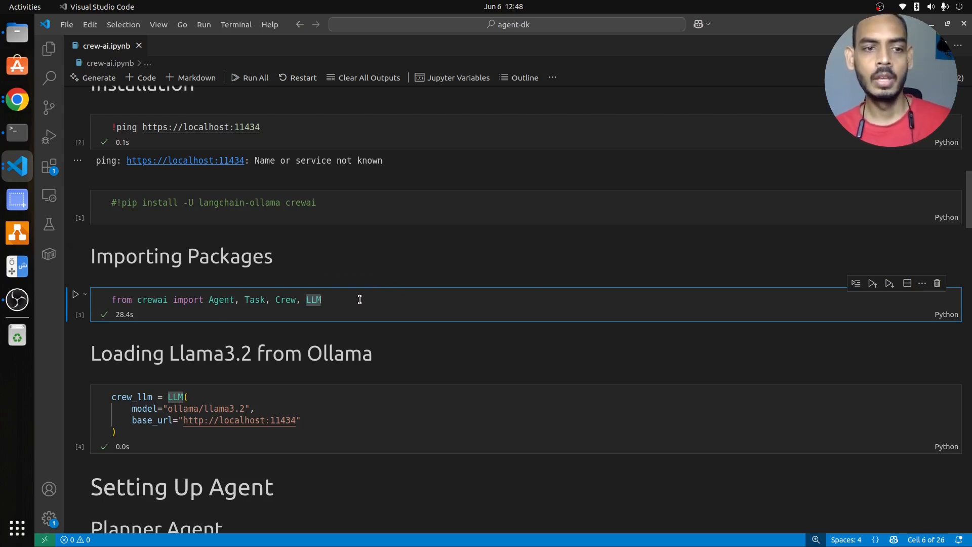
pyautogui.scroll(-3)
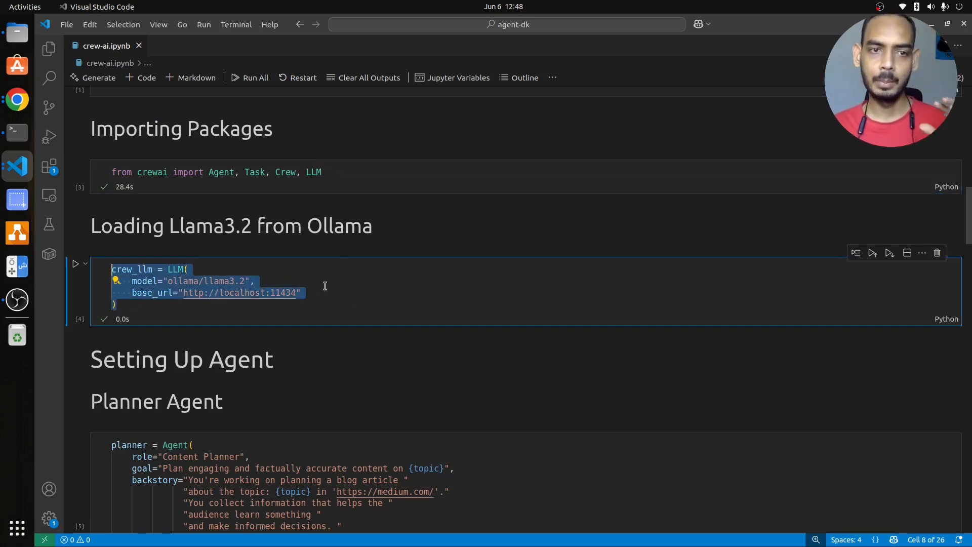
pyautogui.moveTo(246, 282)
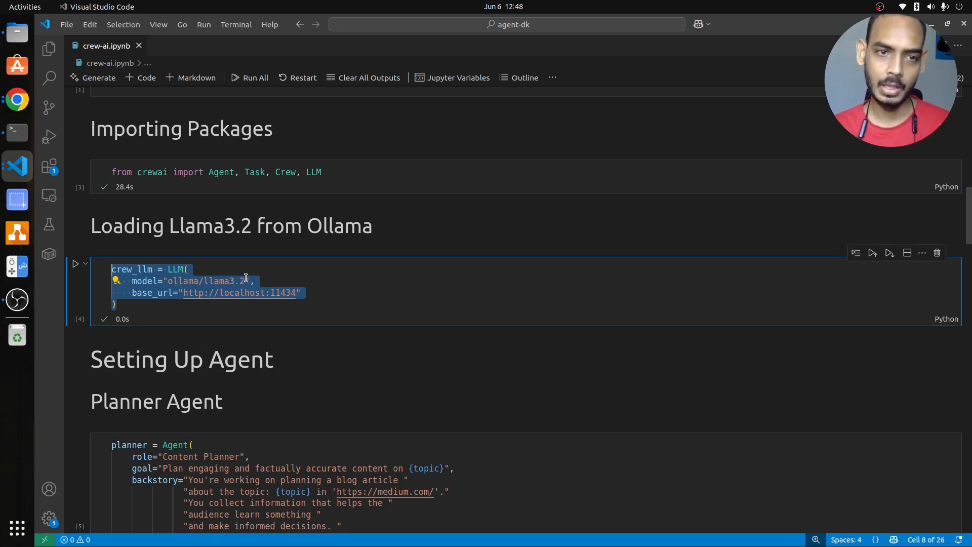
pyautogui.click(181, 293)
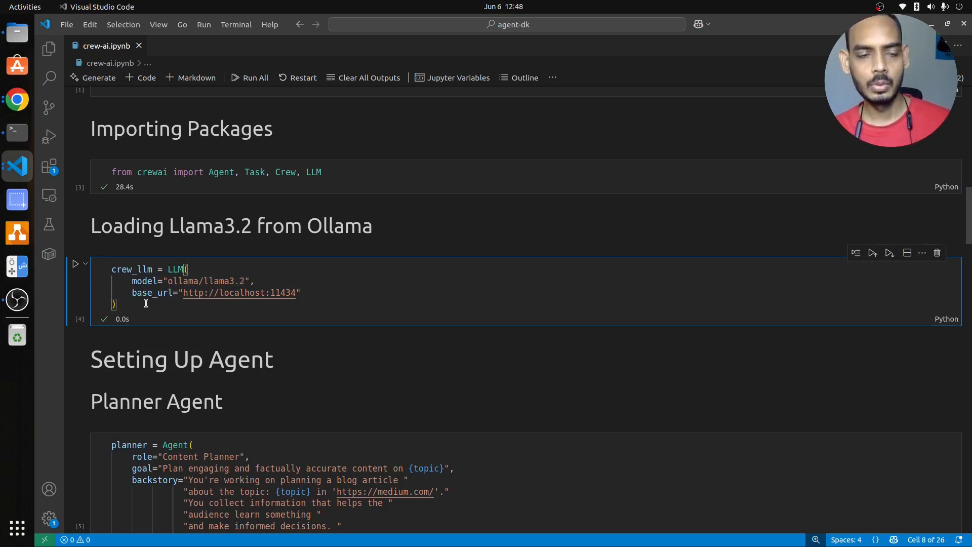
pyautogui.press('ctrl+a')
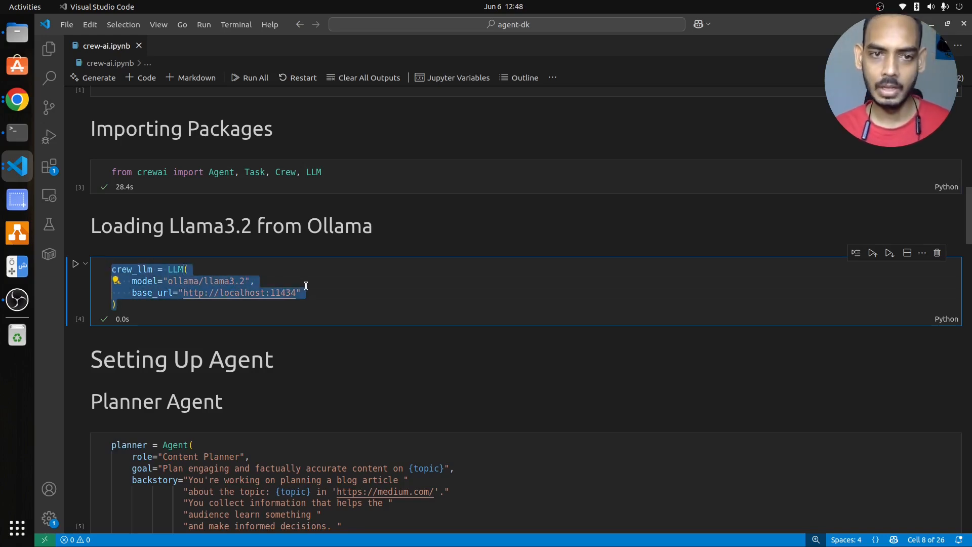
pyautogui.moveTo(351, 290)
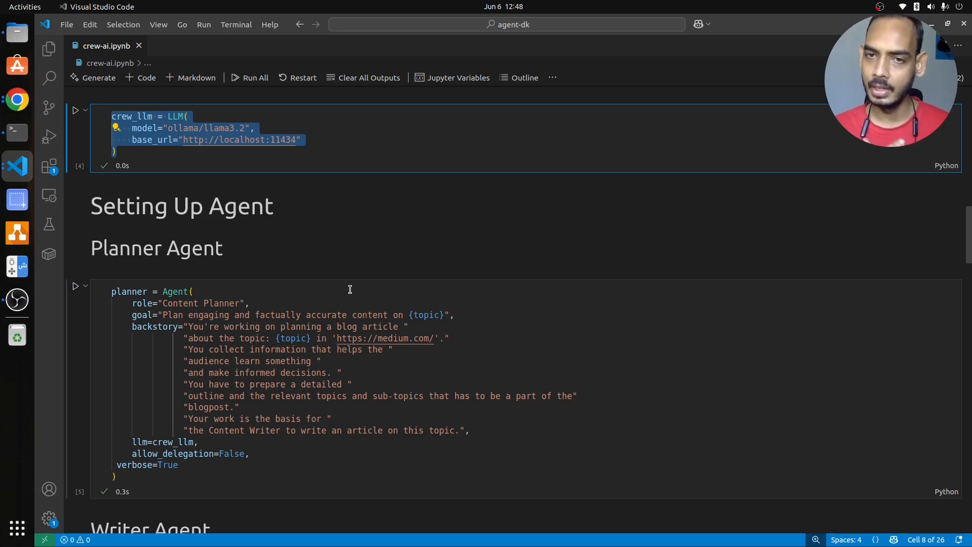
pyautogui.scroll(-3)
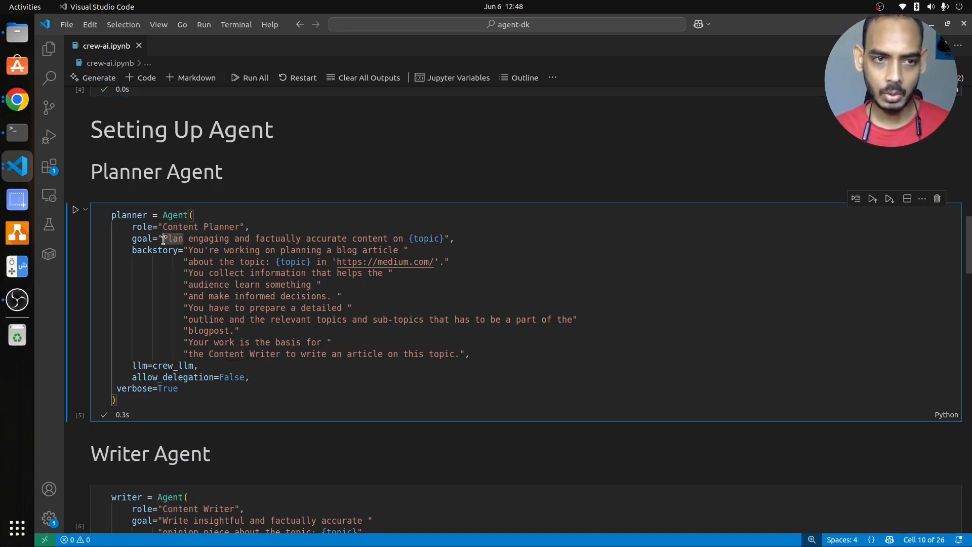
pyautogui.moveTo(190, 250); pyautogui.dragTo(240, 330)
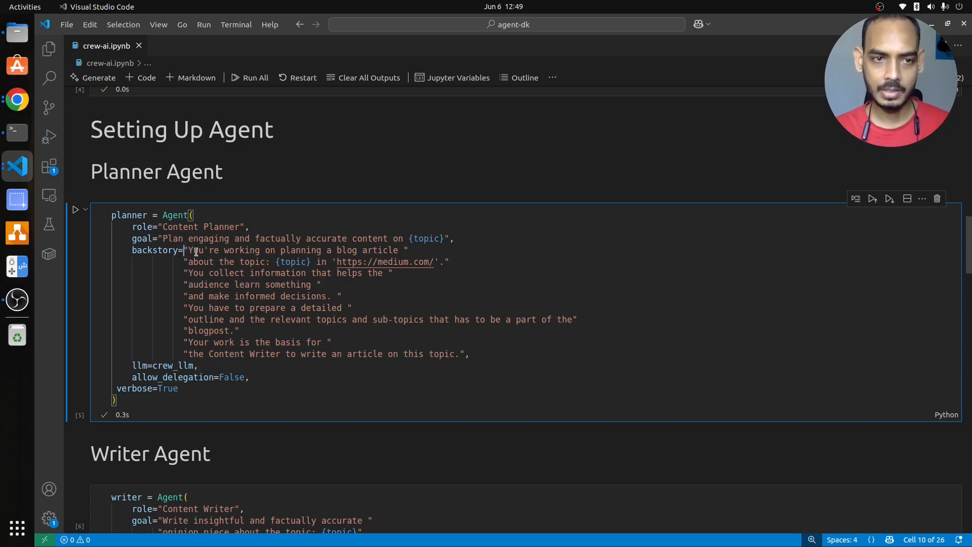
pyautogui.moveTo(184, 250); pyautogui.dragTo(469, 354)
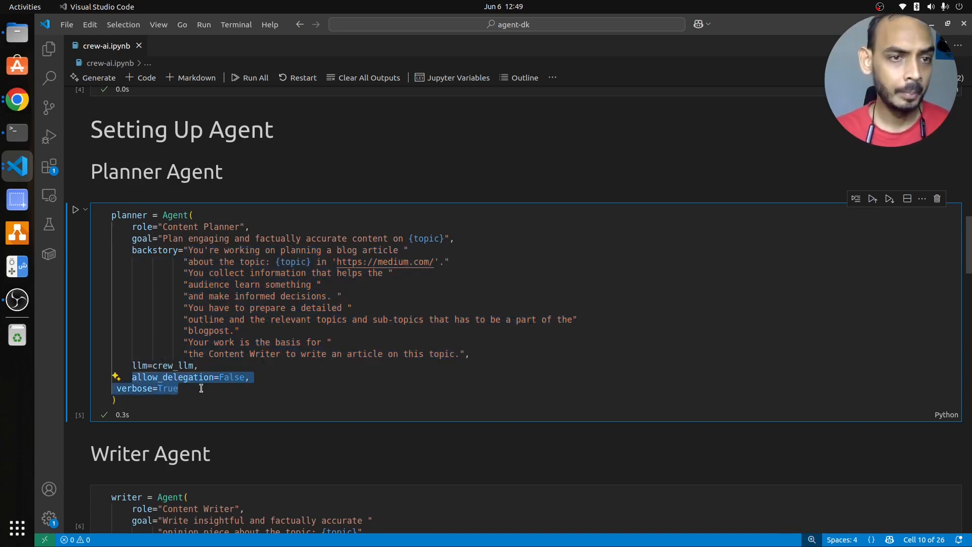
pyautogui.scroll(-3)
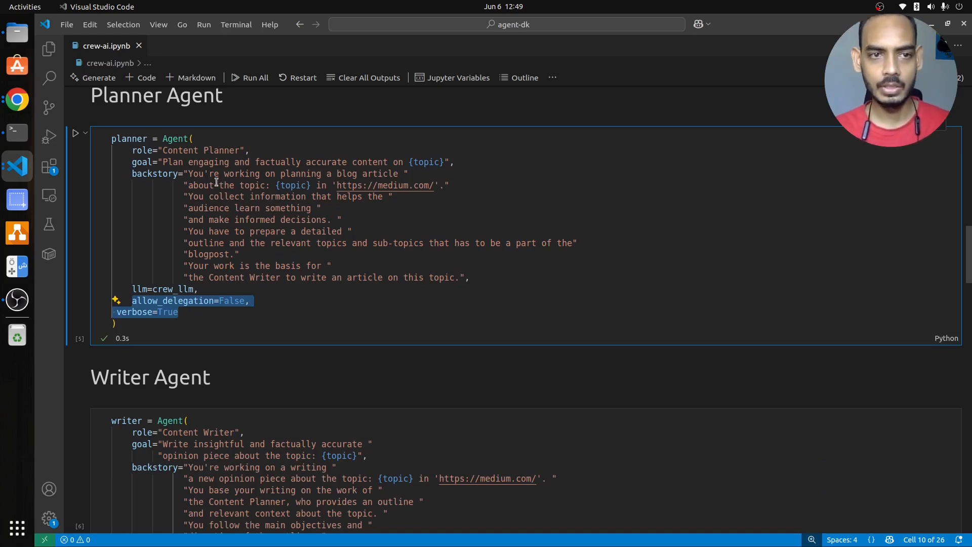
pyautogui.moveTo(369, 176)
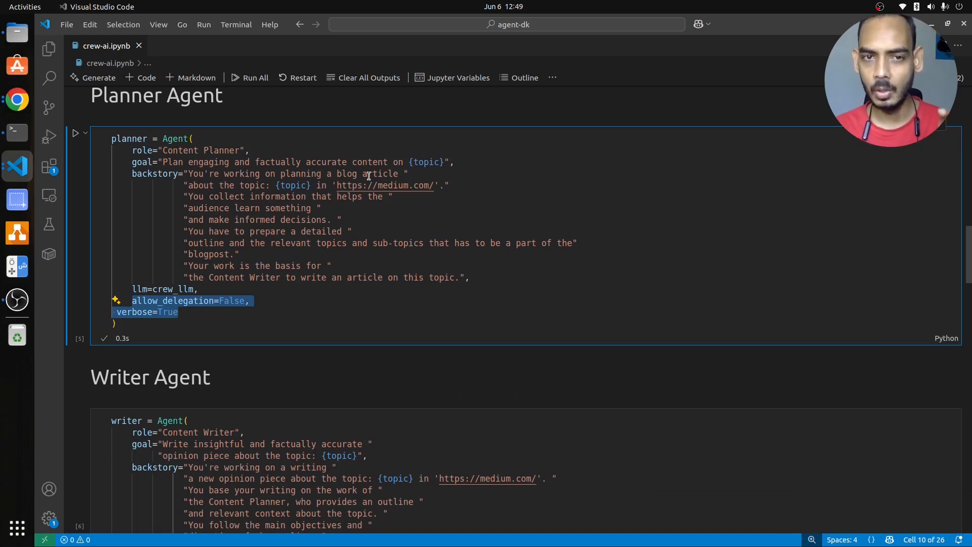
pyautogui.moveTo(251, 185)
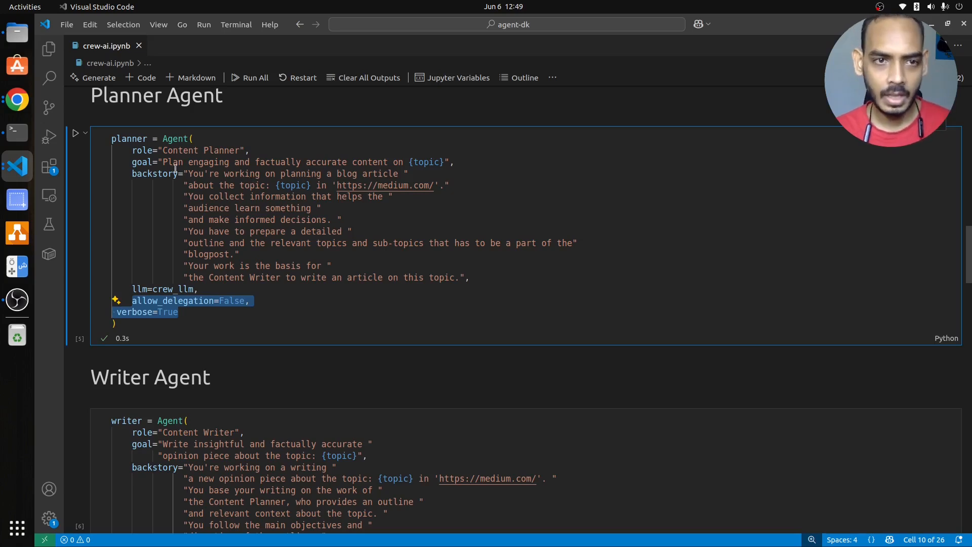
pyautogui.moveTo(221, 196)
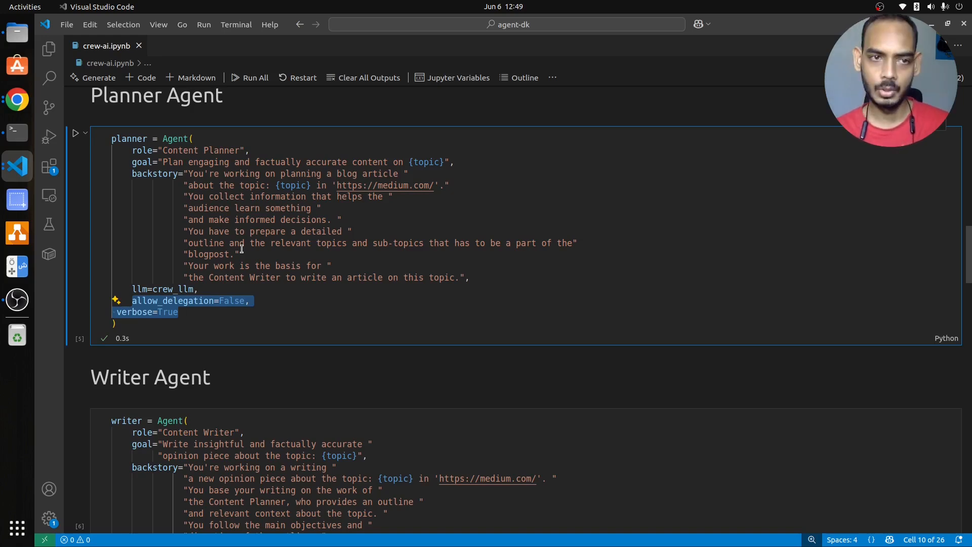
pyautogui.scroll(-3)
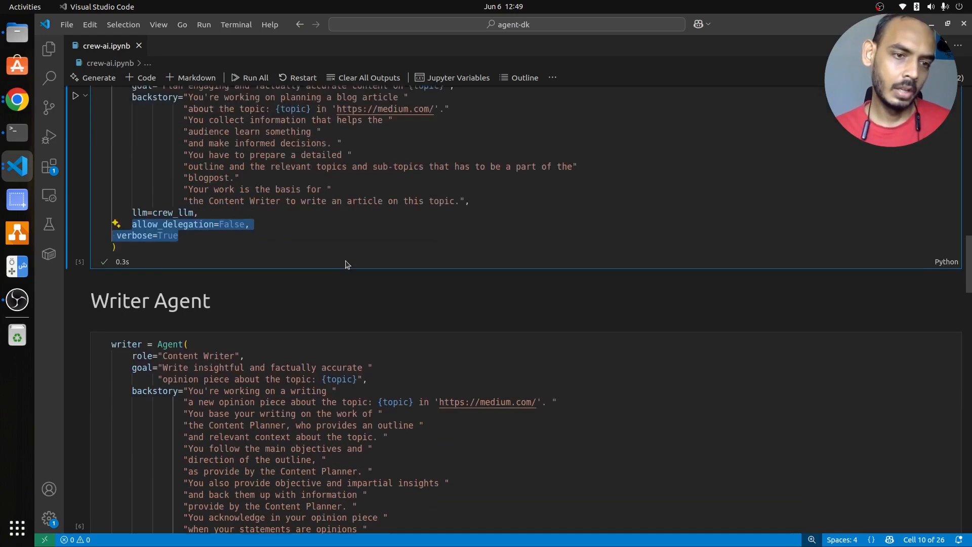
pyautogui.scroll(-3)
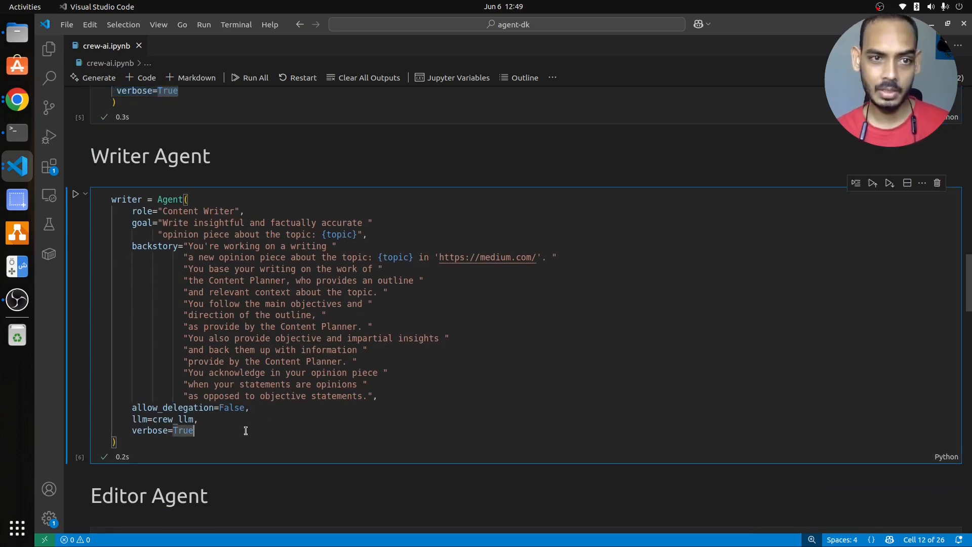
pyautogui.moveTo(186, 246)
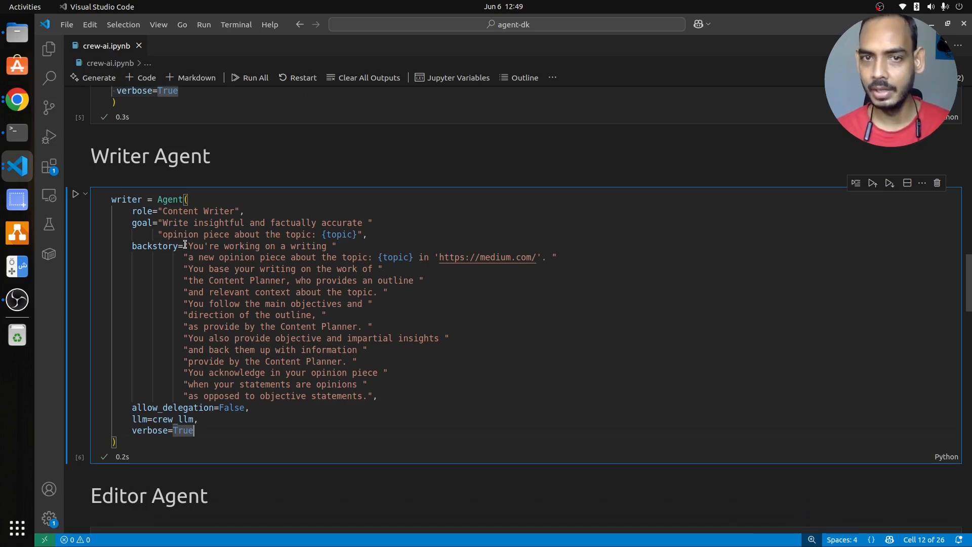
pyautogui.moveTo(191, 245); pyautogui.dragTo(367, 384)
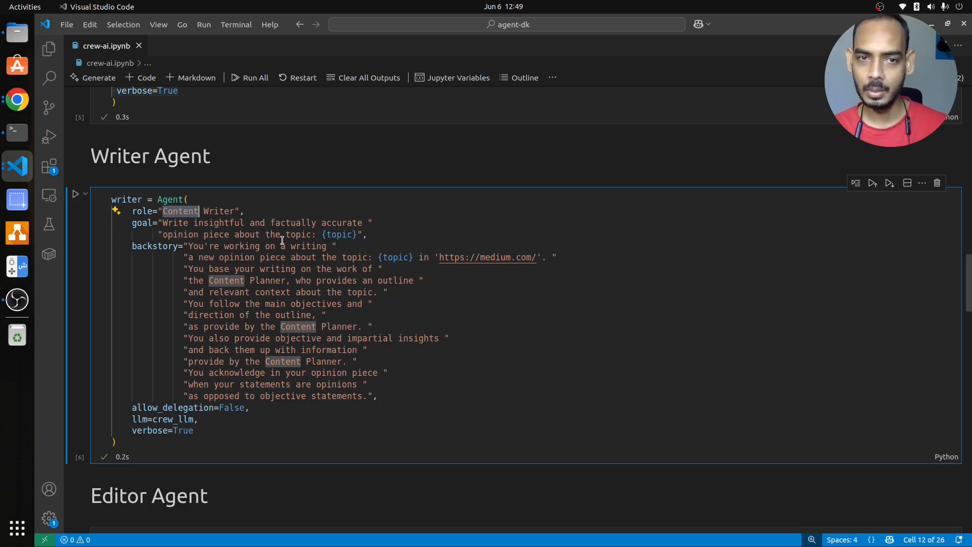
pyautogui.scroll(-3)
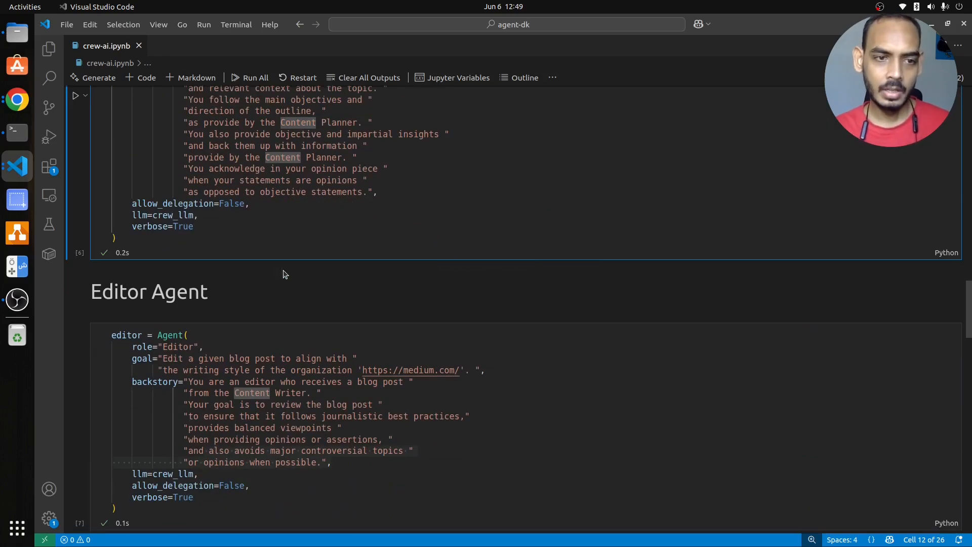
pyautogui.scroll(-3)
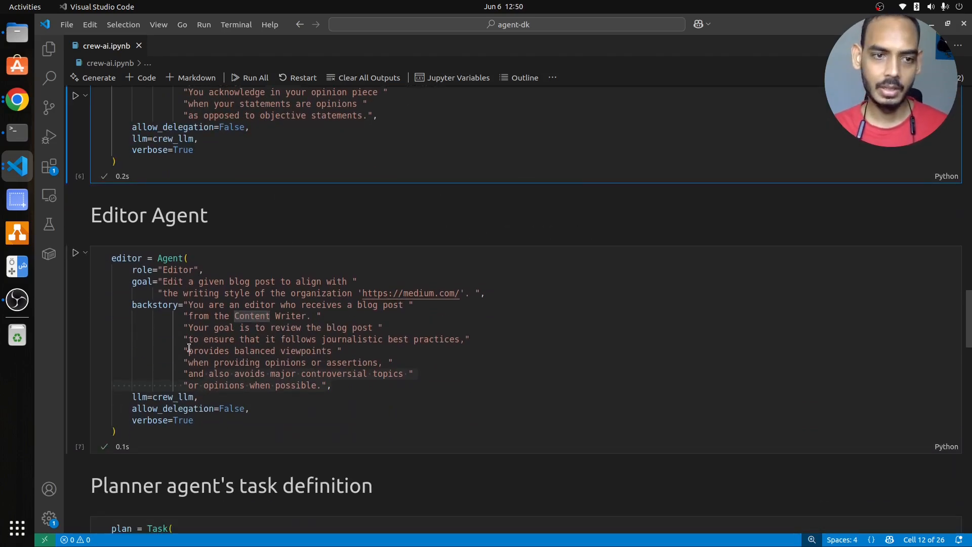
pyautogui.moveTo(188, 281)
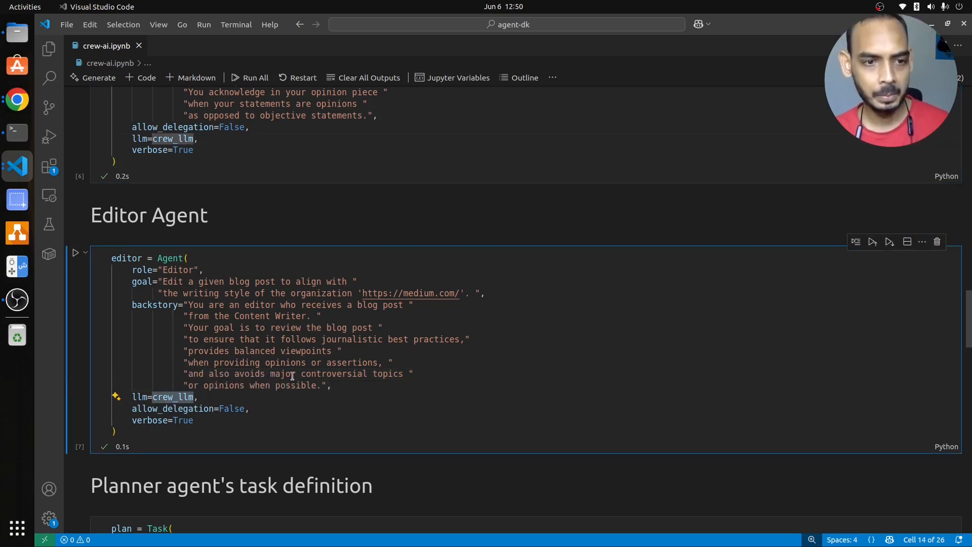
pyautogui.scroll(-3)
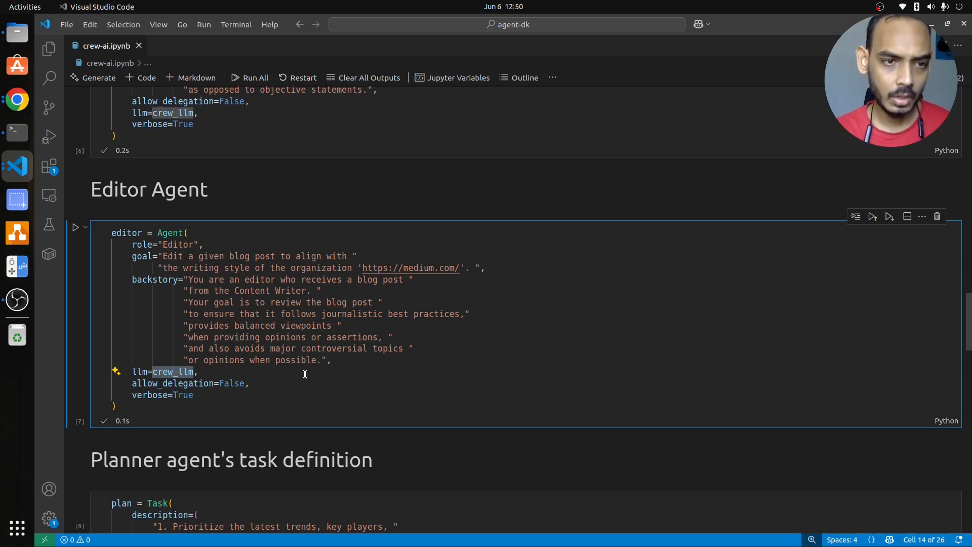
pyautogui.moveTo(305, 353)
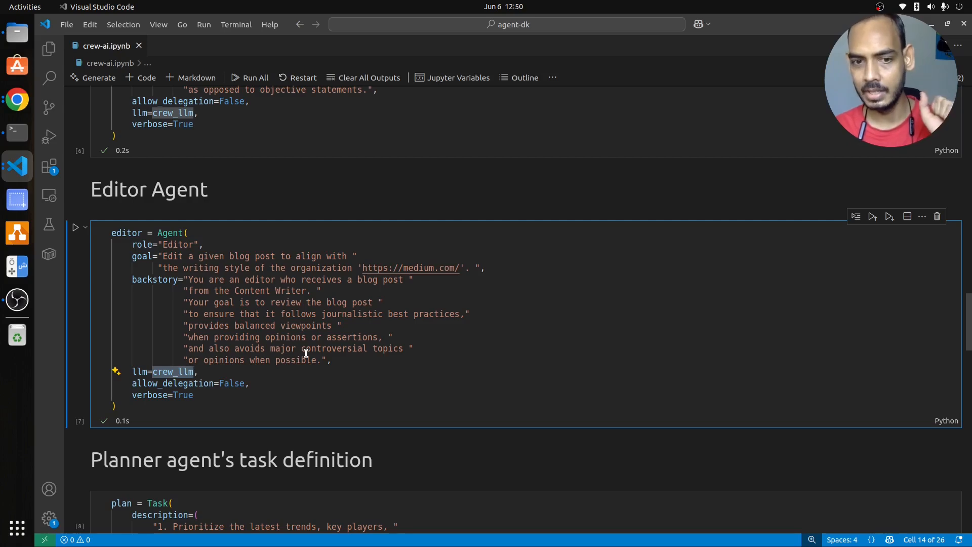
pyautogui.scroll(-3)
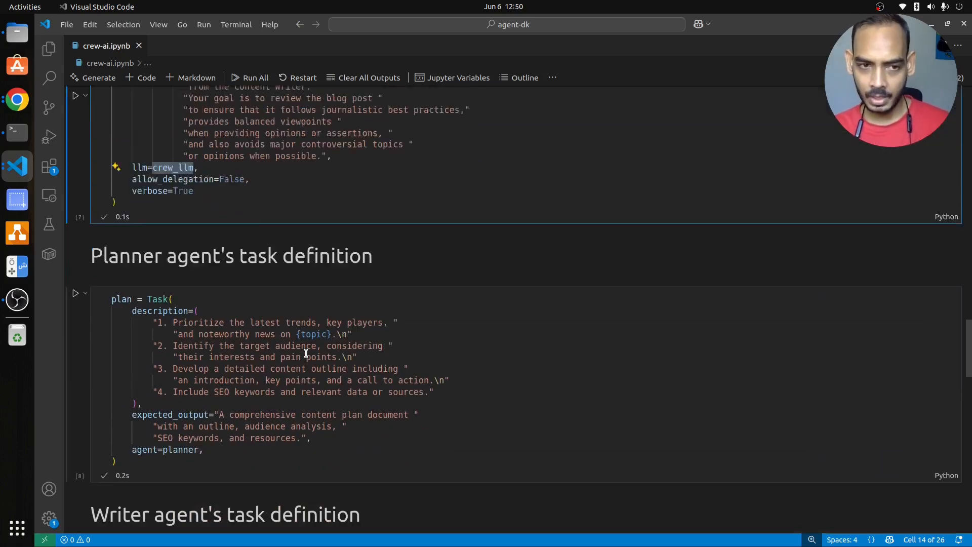
pyautogui.scroll(-3)
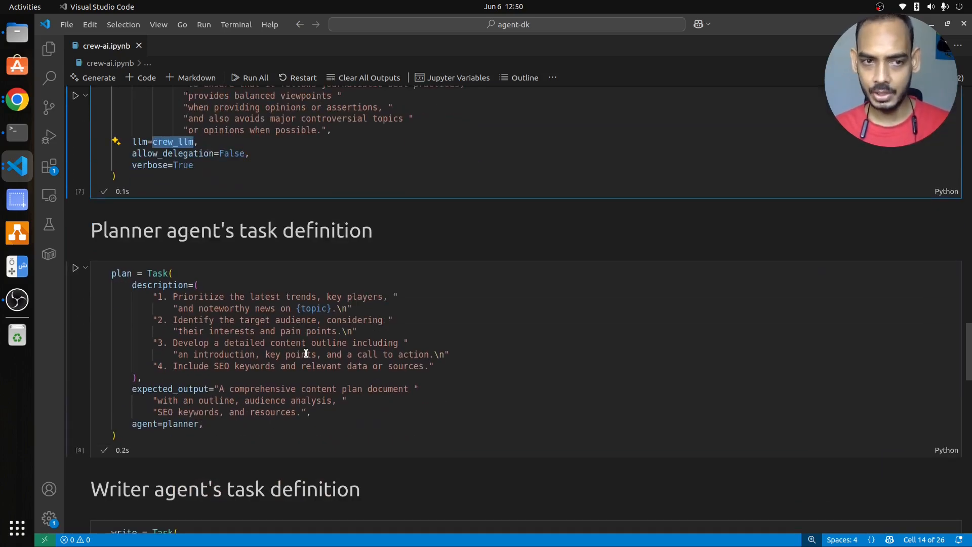
pyautogui.click(161, 296)
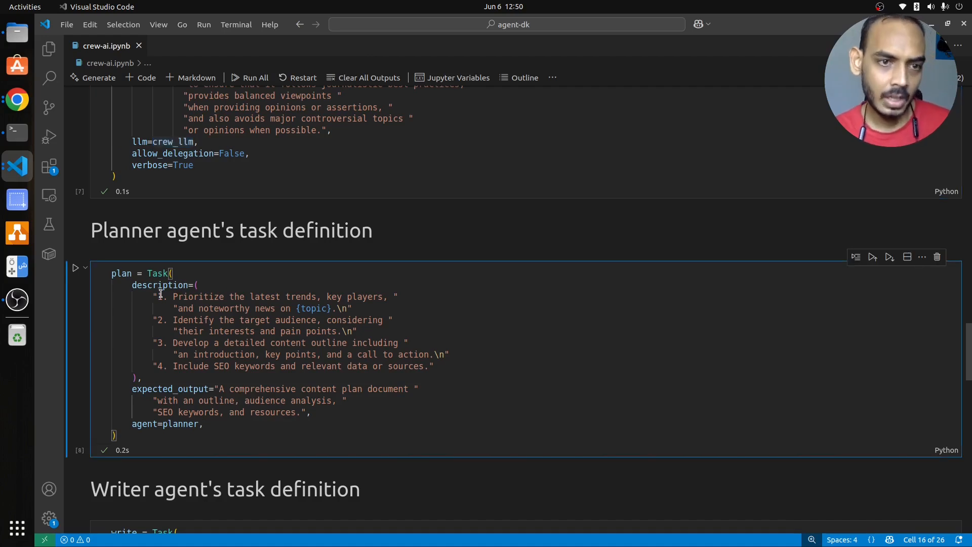
pyautogui.moveTo(159, 297); pyautogui.dragTo(153, 342)
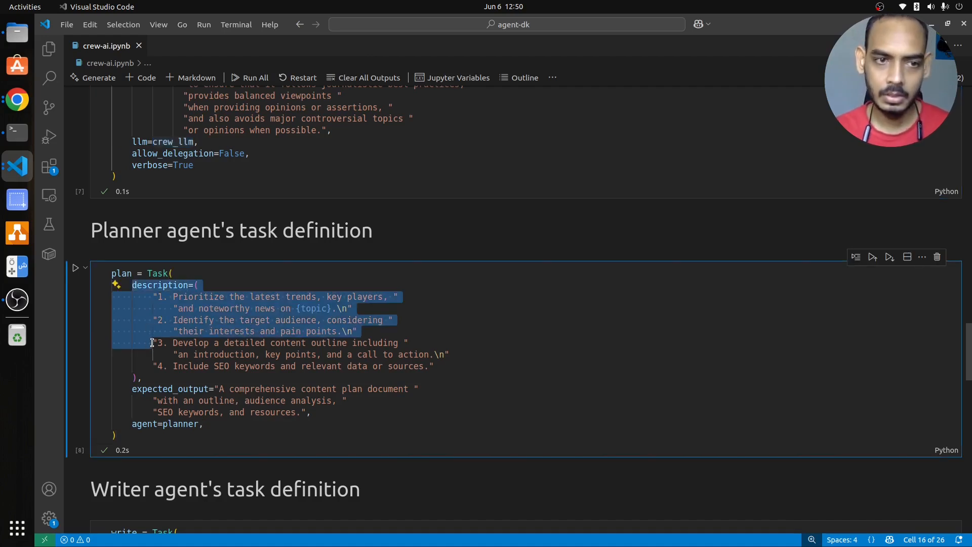
pyautogui.moveTo(151, 342); pyautogui.dragTo(141, 377)
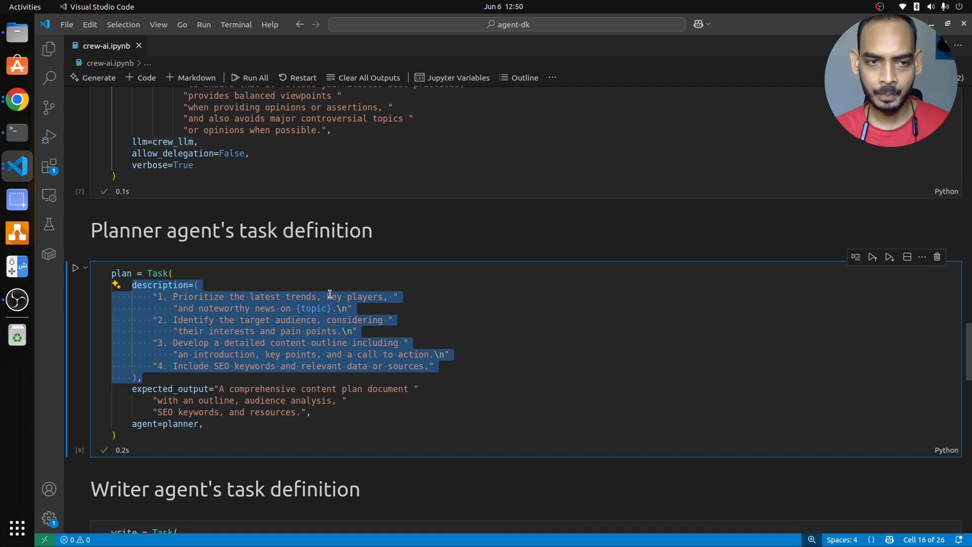
pyautogui.click(124, 274)
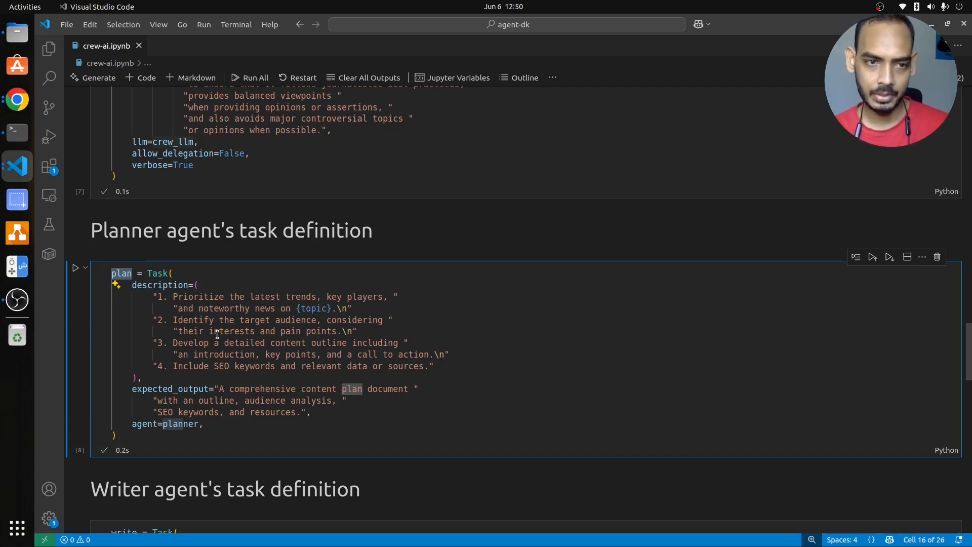
pyautogui.moveTo(285, 352)
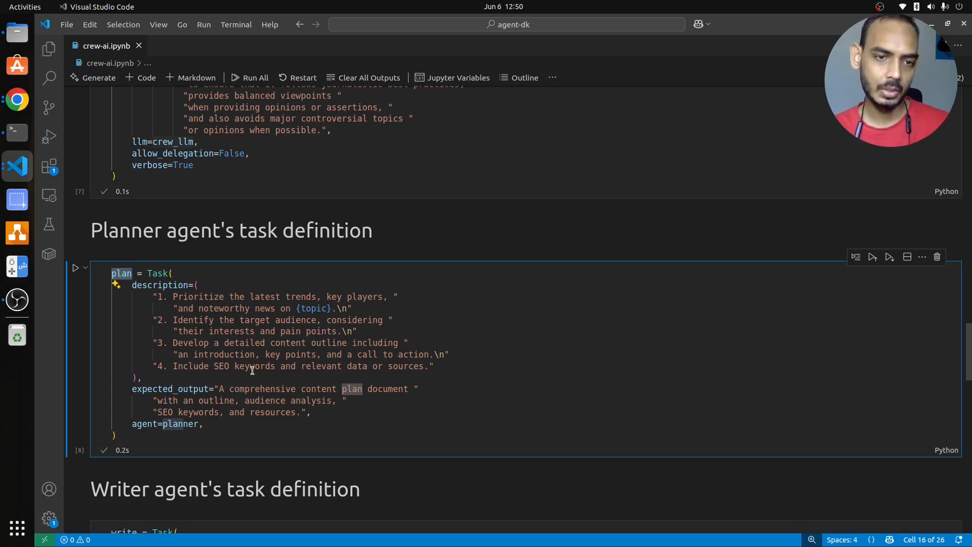
pyautogui.moveTo(164, 303)
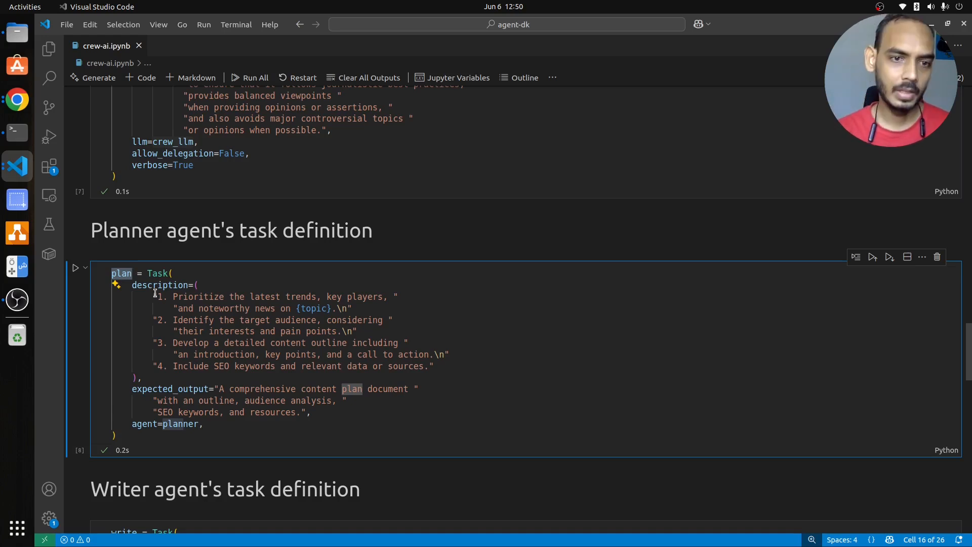
pyautogui.moveTo(158, 401); pyautogui.dragTo(311, 412)
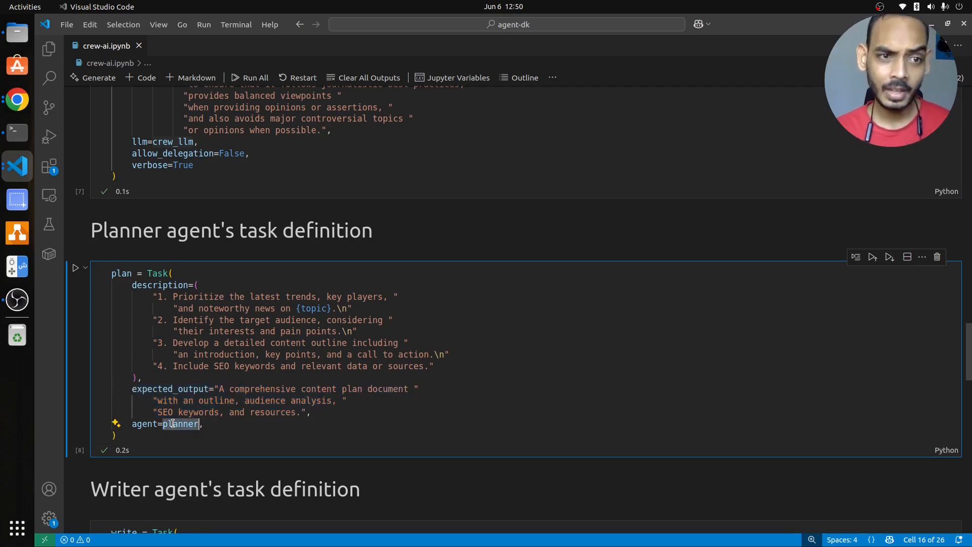
pyautogui.scroll(-3)
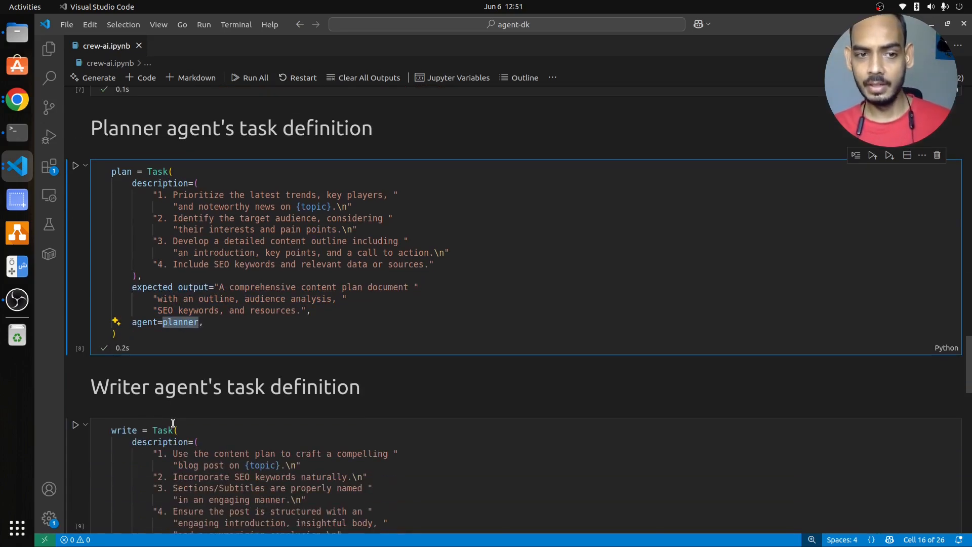
pyautogui.scroll(-3)
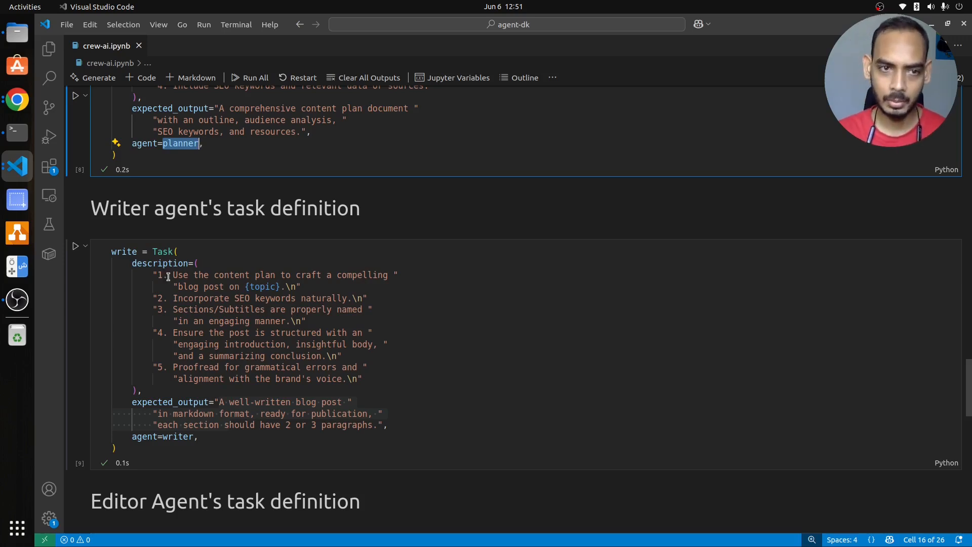
pyautogui.moveTo(174, 275); pyautogui.dragTo(364, 379)
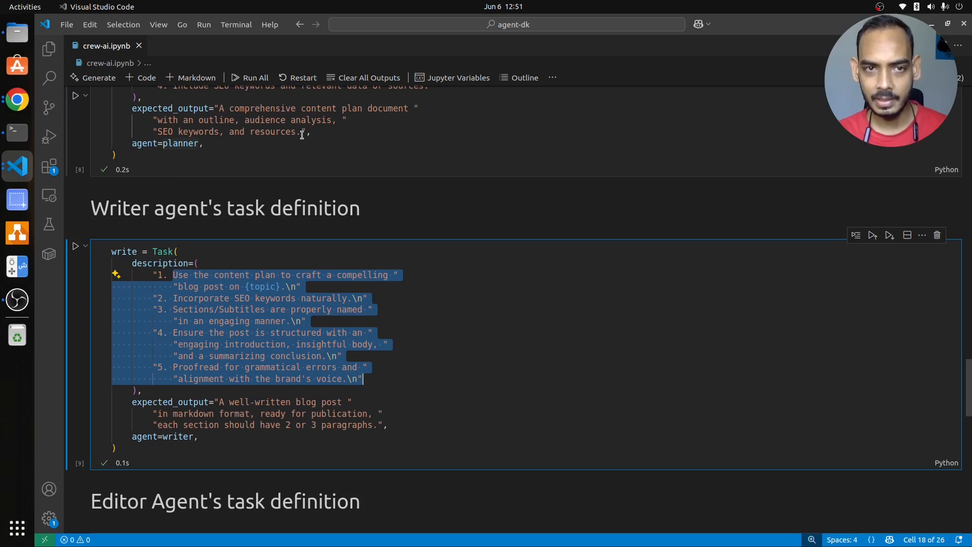
pyautogui.click(227, 286)
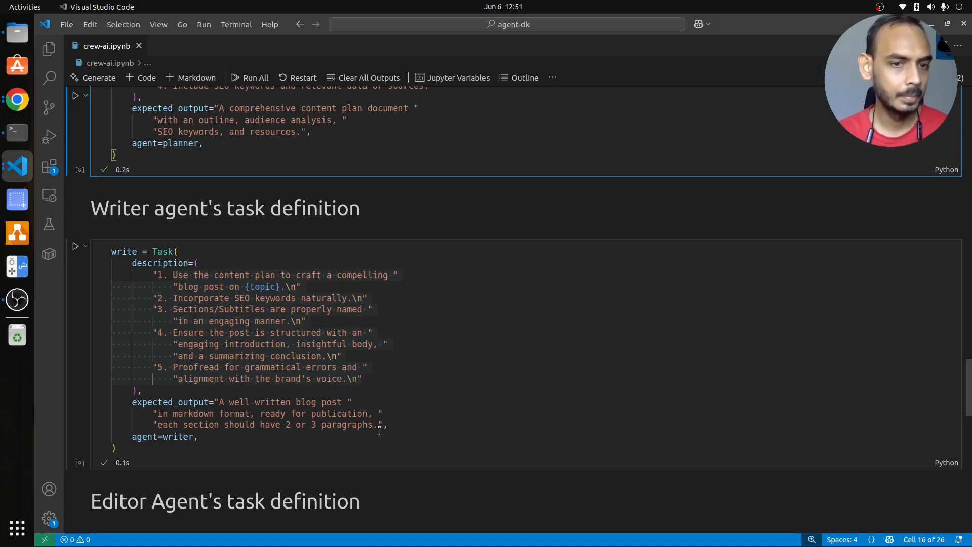
pyautogui.scroll(-3)
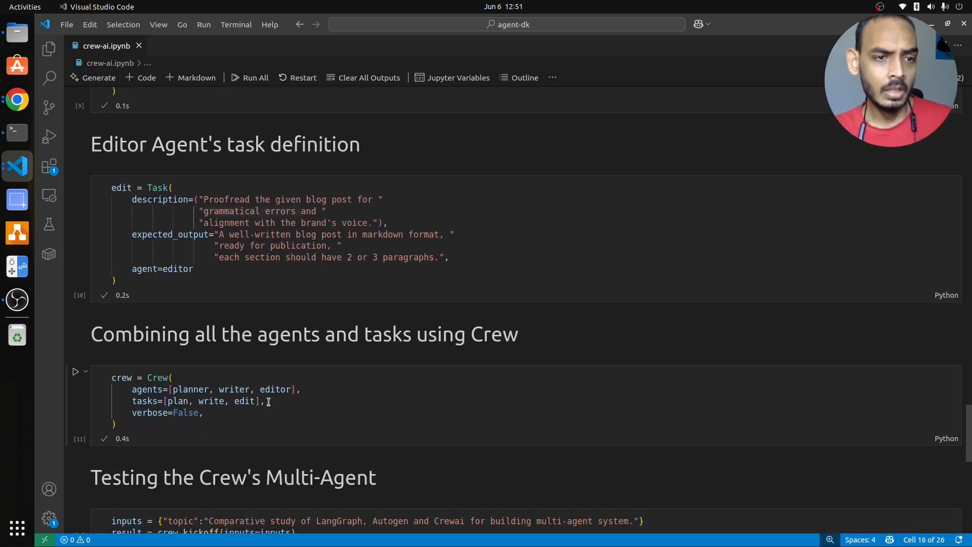
pyautogui.scroll(-3)
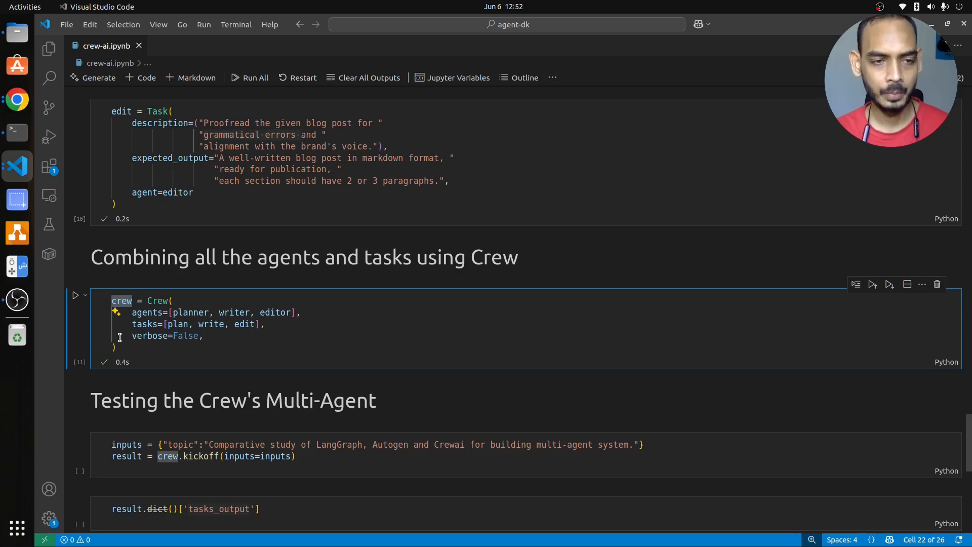
pyautogui.press('ctrl+a')
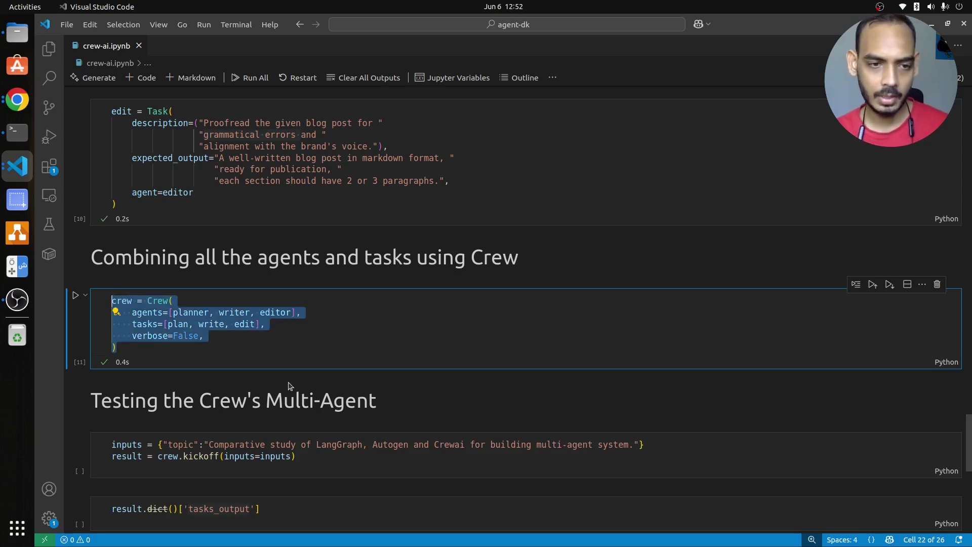
pyautogui.scroll(-3)
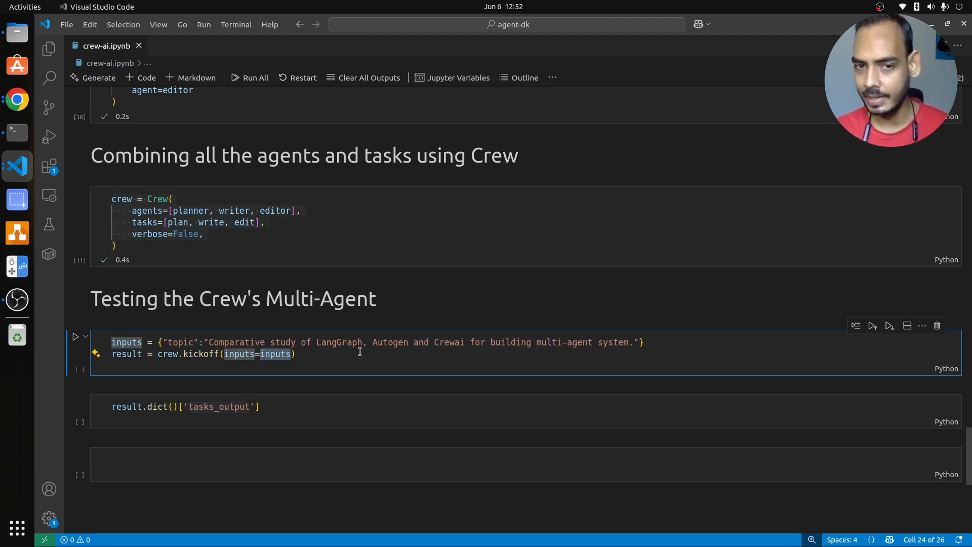
pyautogui.moveTo(612, 343)
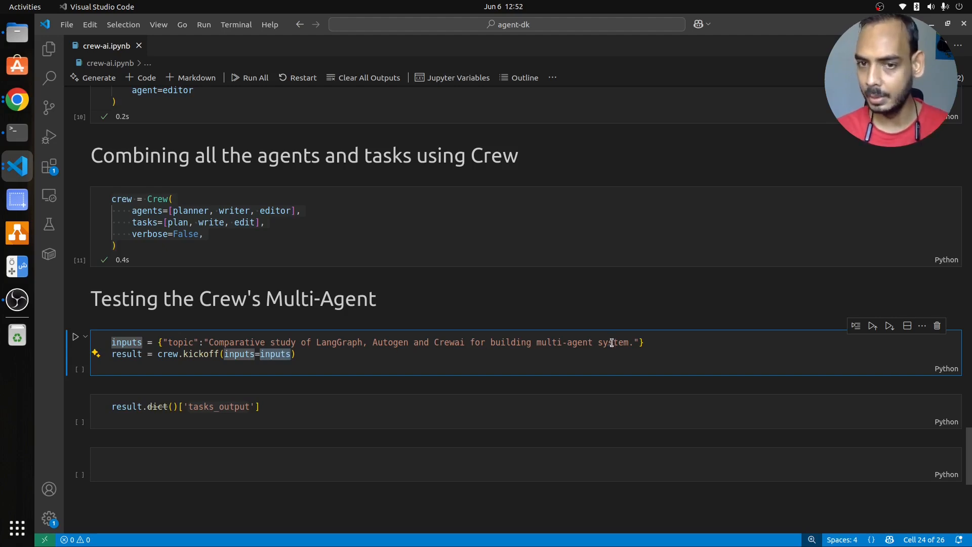
# Run the crew.kickoff cell and highlight the Content Planner's task in the streamed output
pyautogui.click(306, 355)
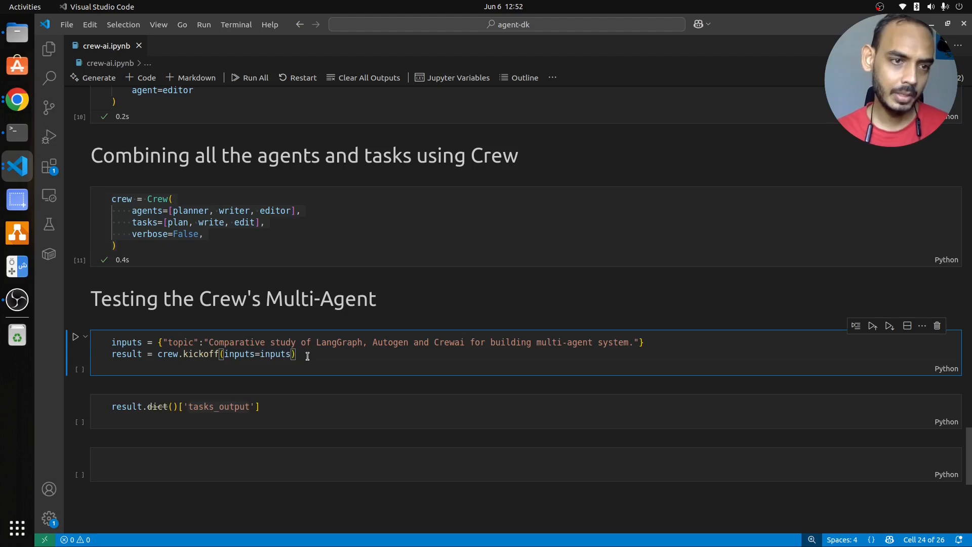
pyautogui.click(75, 336)
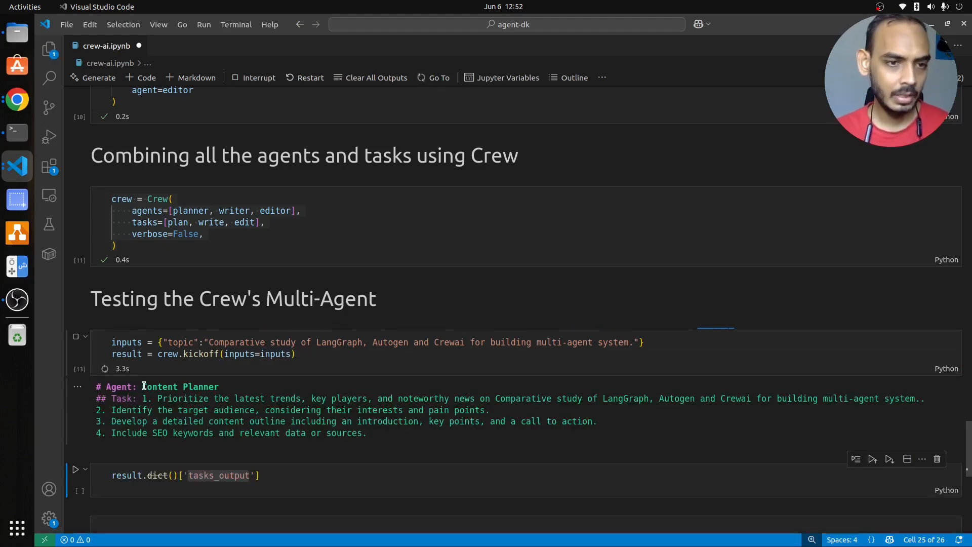
pyautogui.moveTo(141, 386); pyautogui.dragTo(380, 432)
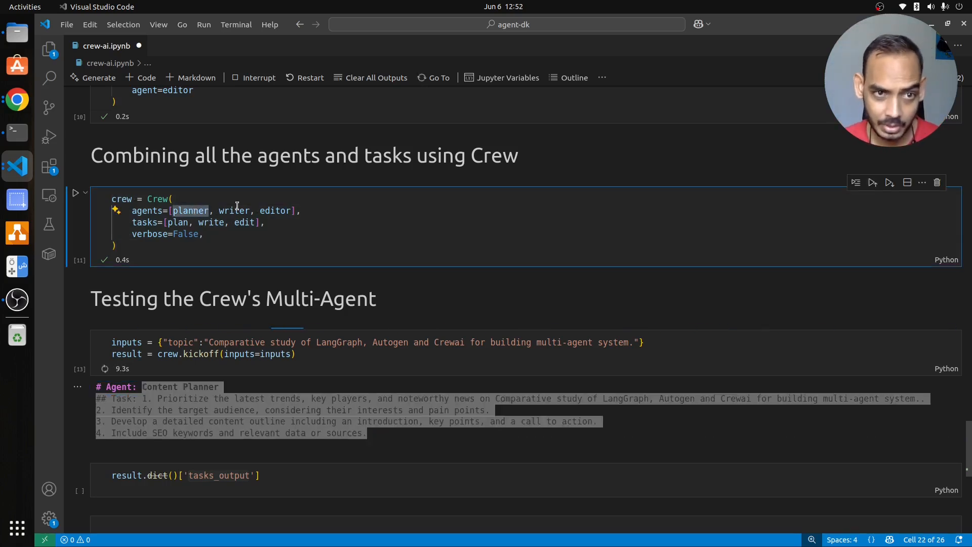
pyautogui.doubleClick(275, 210)
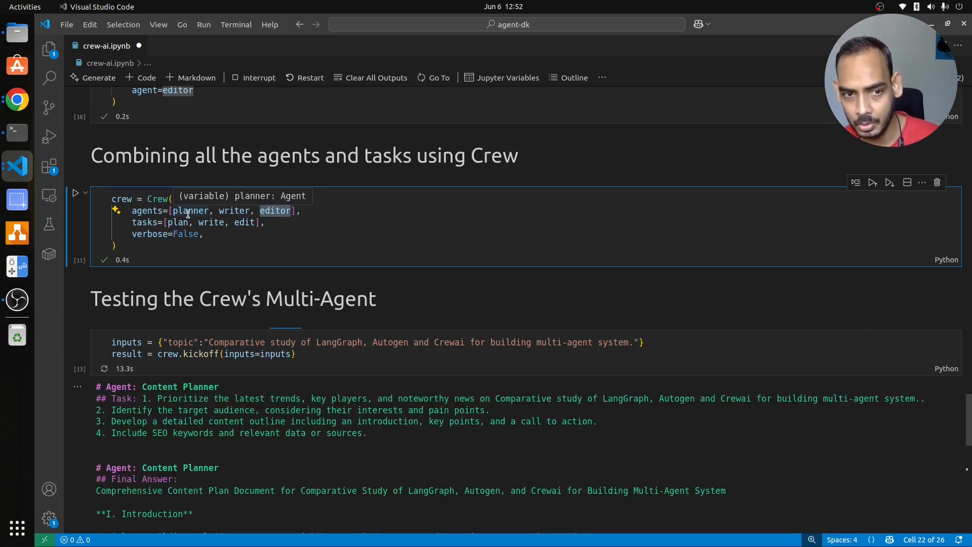
# Review the generated content plan, highlighting its introduction and target audience sections
pyautogui.scroll(-3)
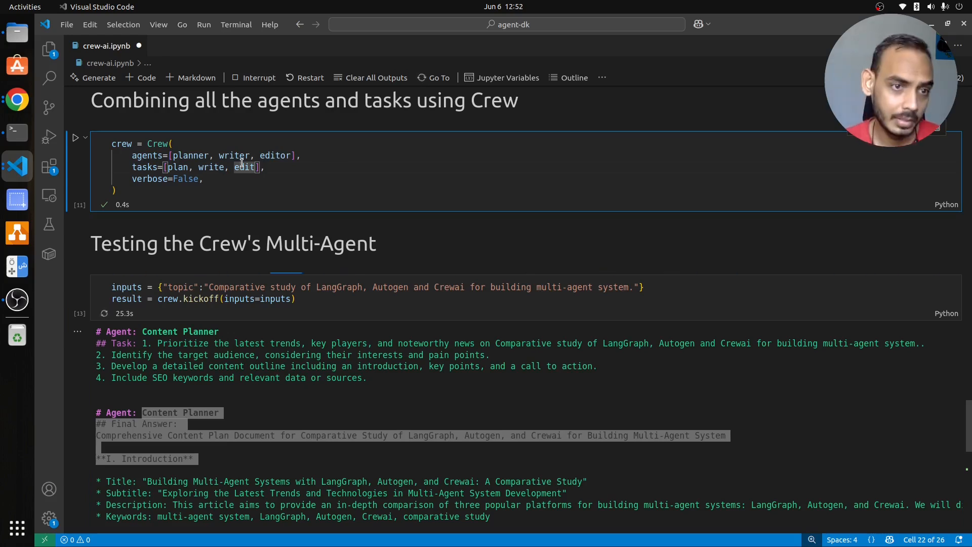
pyautogui.scroll(-3)
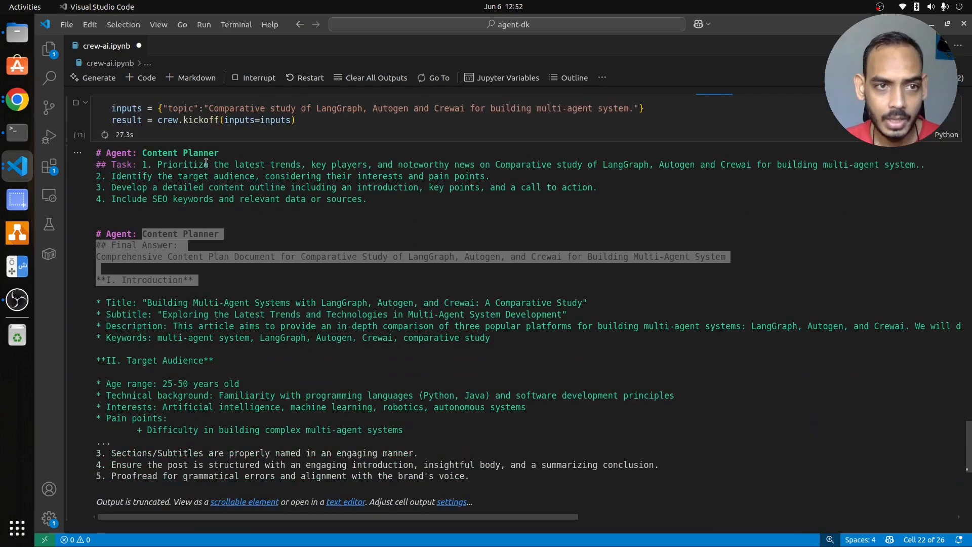
pyautogui.moveTo(97, 153); pyautogui.dragTo(369, 200)
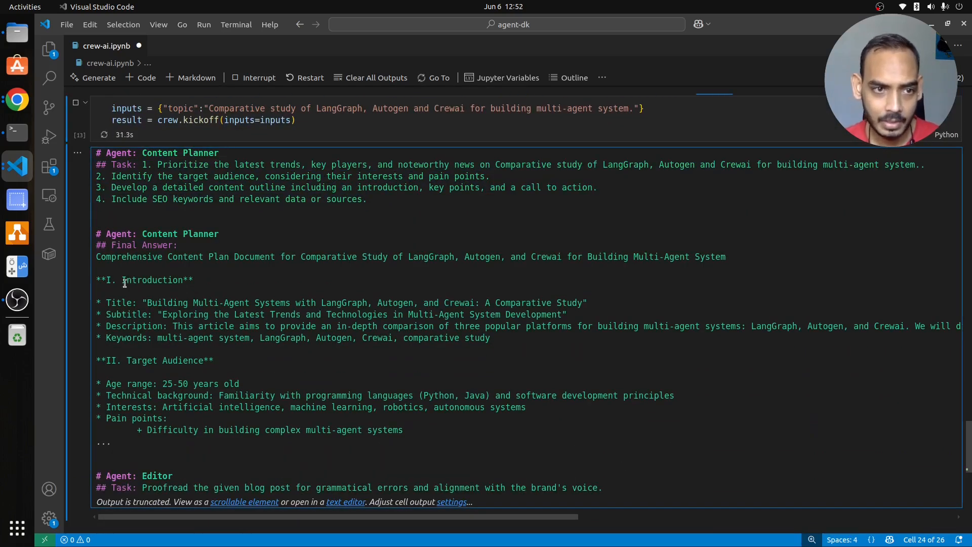
pyautogui.moveTo(97, 280); pyautogui.dragTo(452, 420)
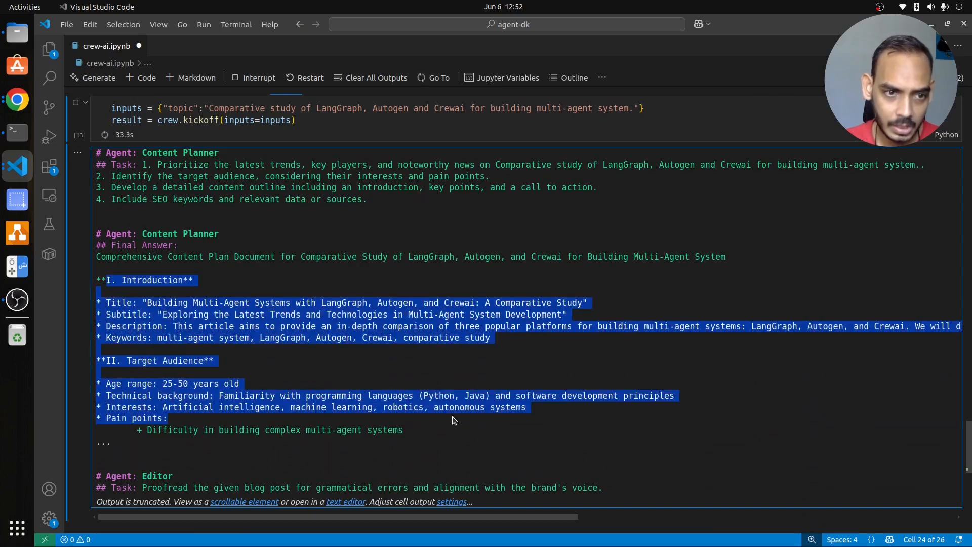
pyautogui.scroll(-3)
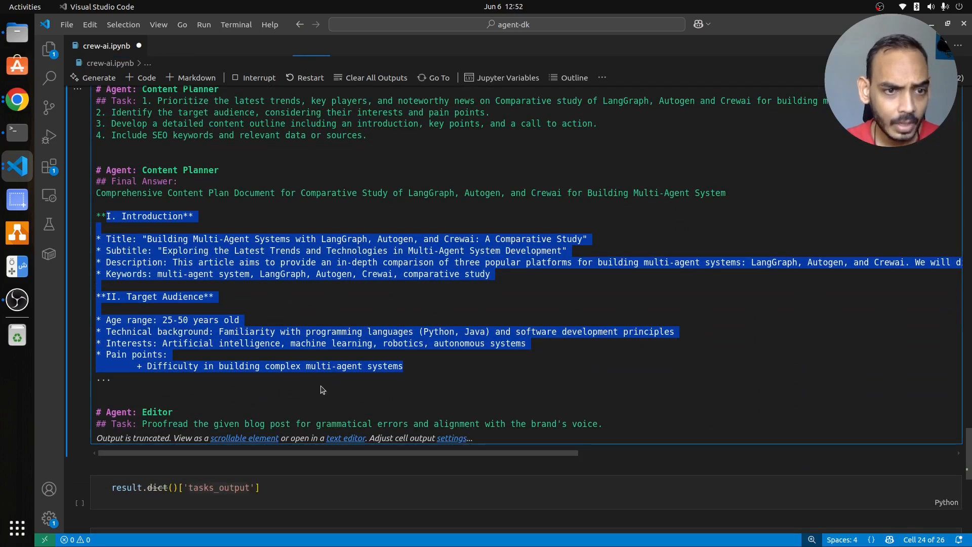
pyautogui.scroll(-3)
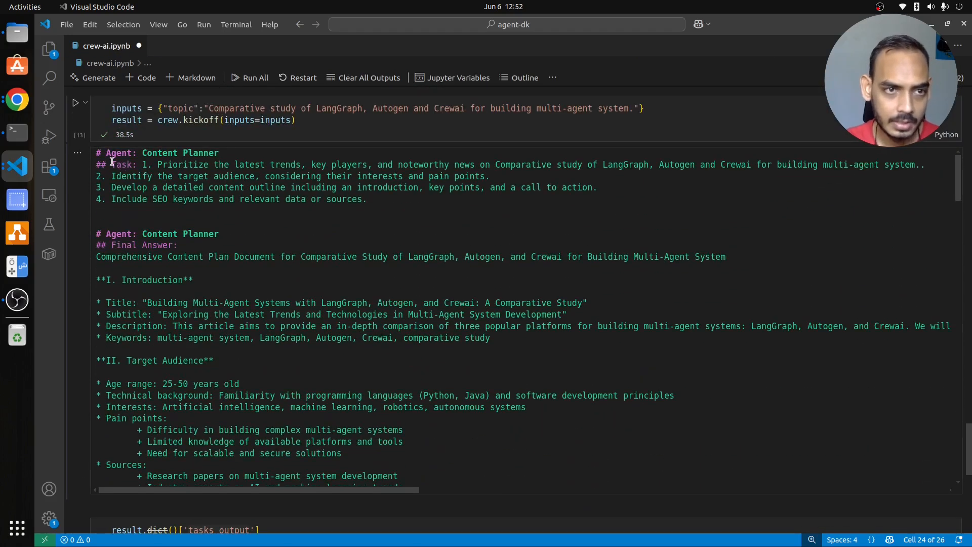
pyautogui.moveTo(110, 164); pyautogui.dragTo(365, 199)
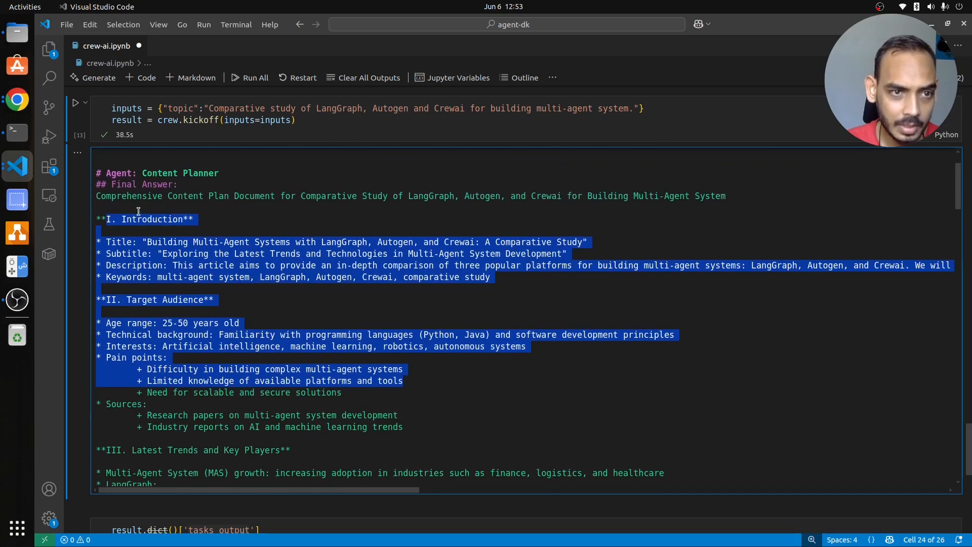
pyautogui.doubleClick(166, 242)
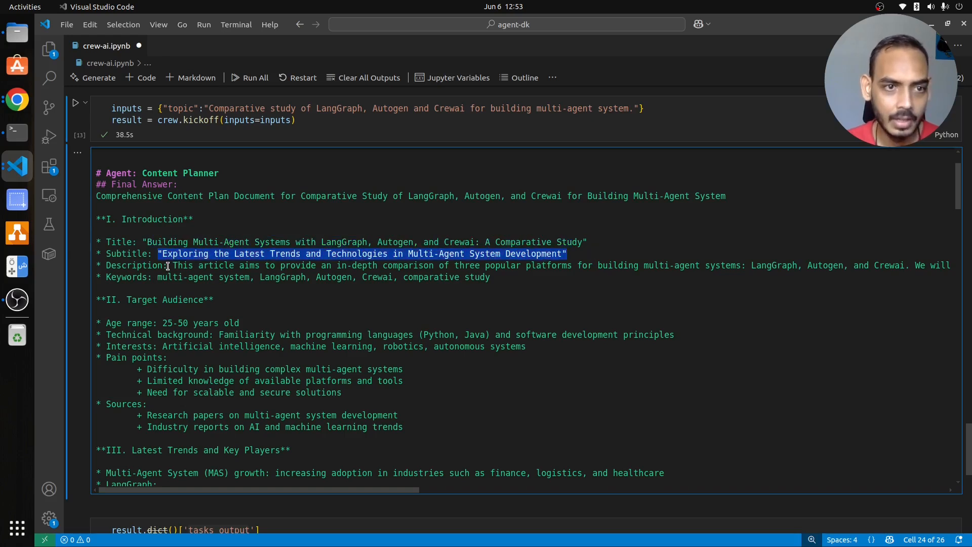
pyautogui.doubleClick(140, 300)
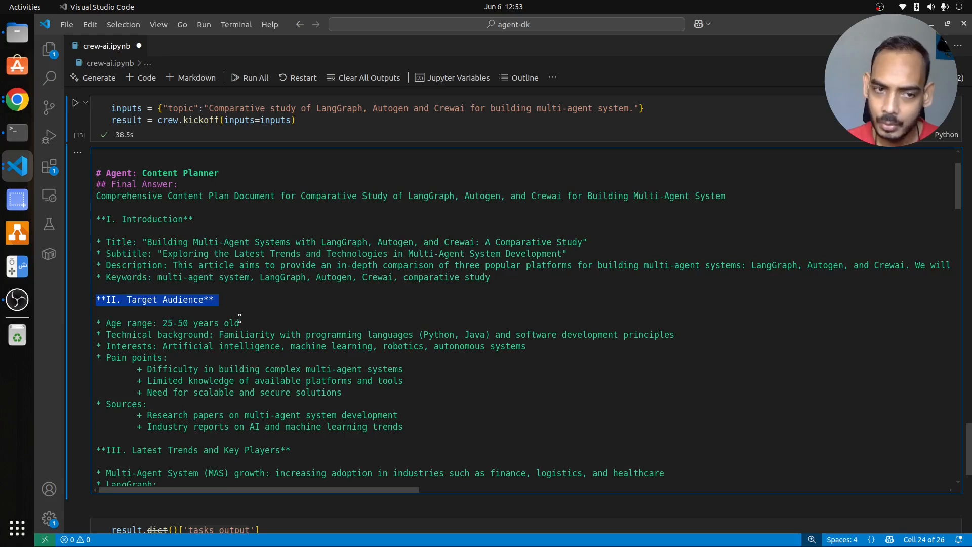
pyautogui.moveTo(308, 328)
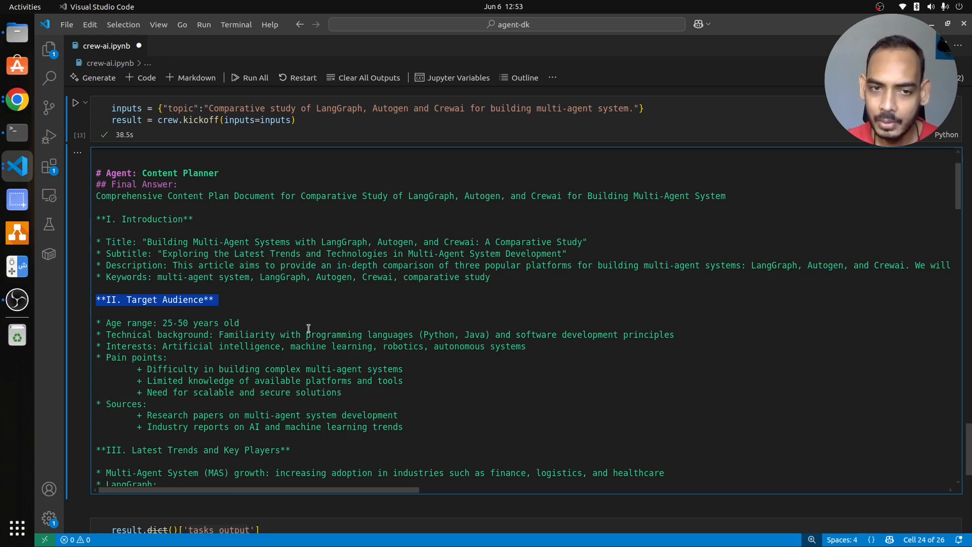
pyautogui.moveTo(452, 361)
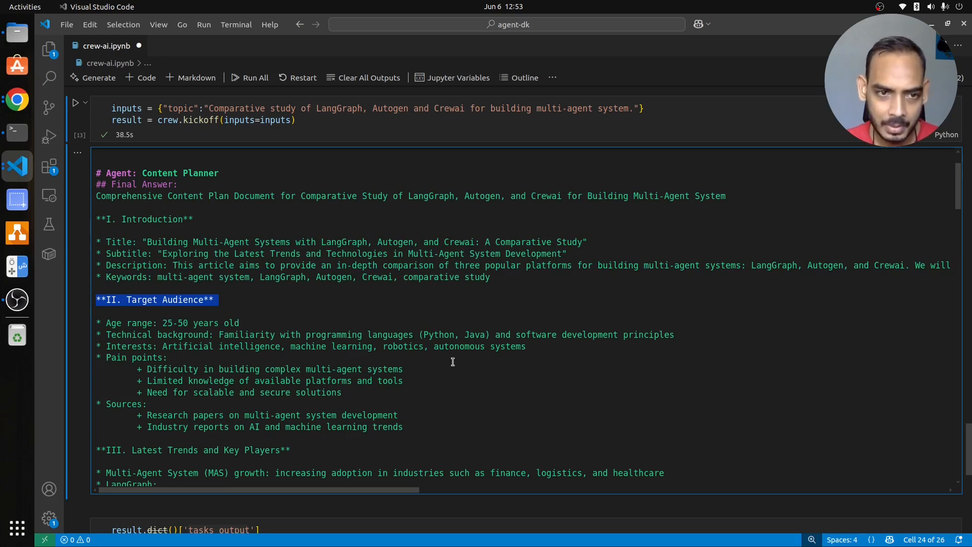
pyautogui.moveTo(443, 349)
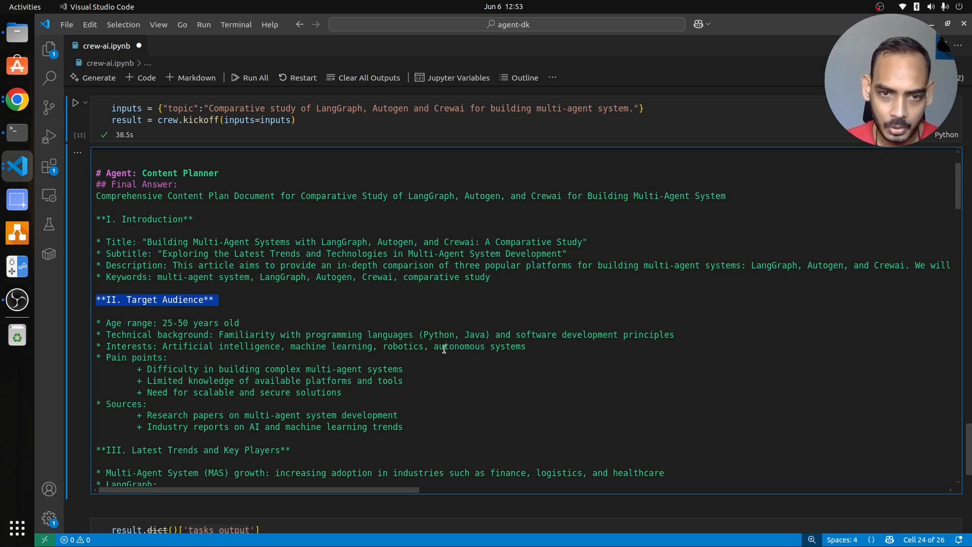
pyautogui.scroll(-3)
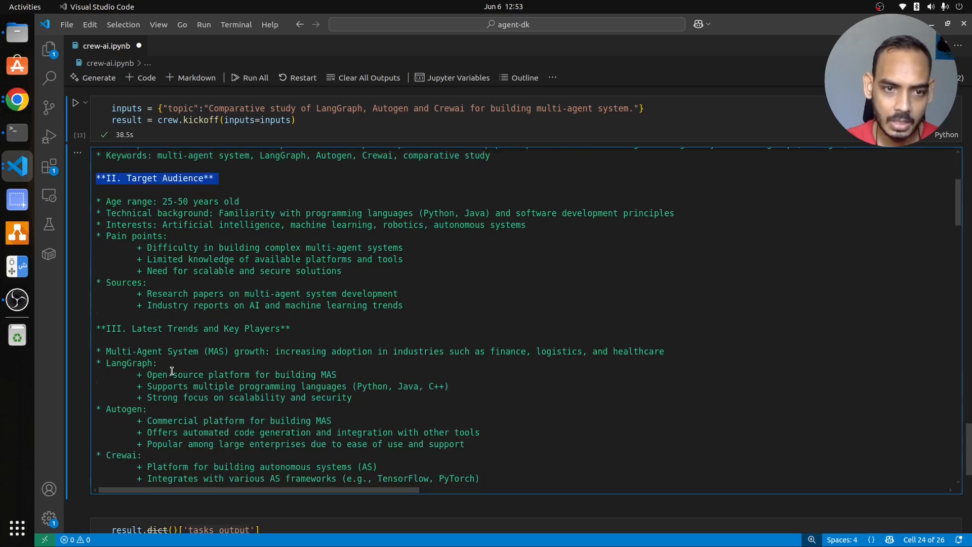
pyautogui.moveTo(188, 259)
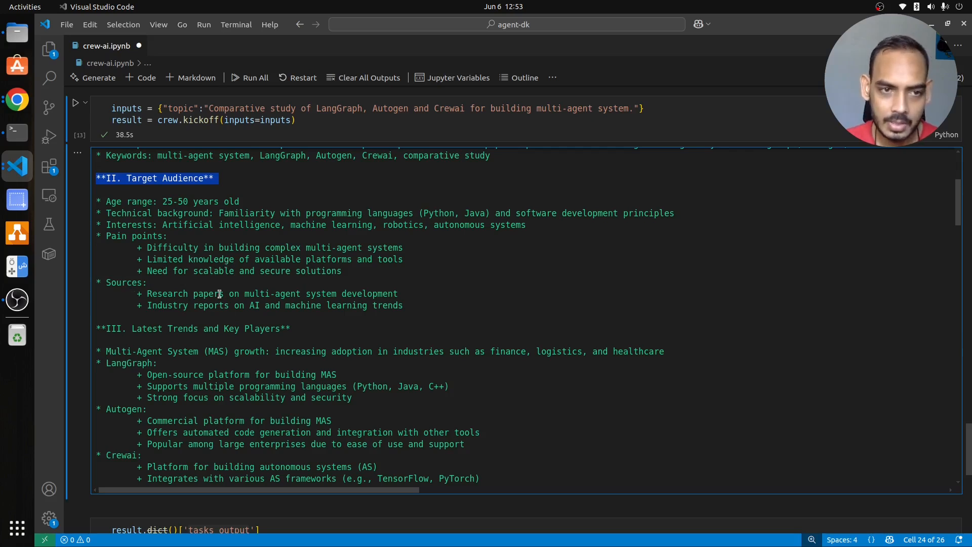
pyautogui.scroll(-3)
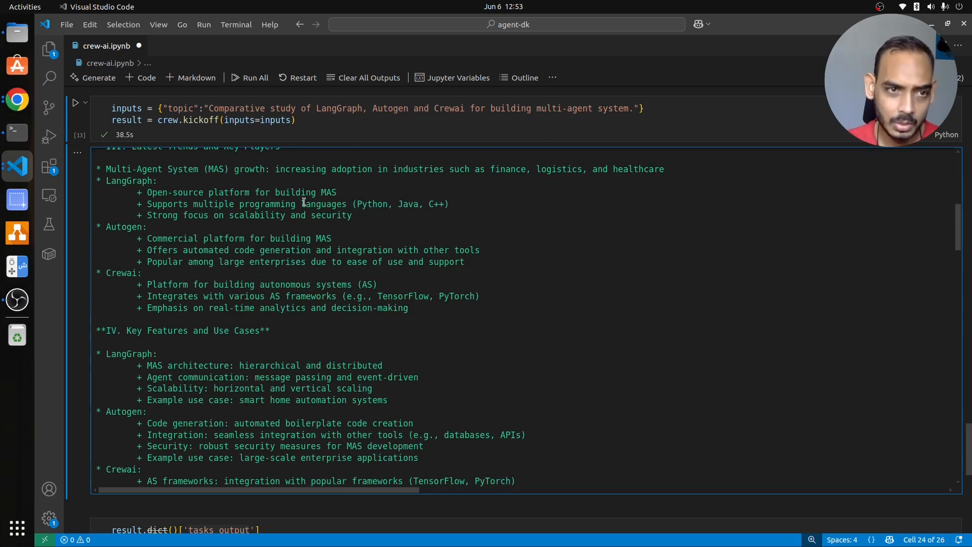
pyautogui.scroll(-3)
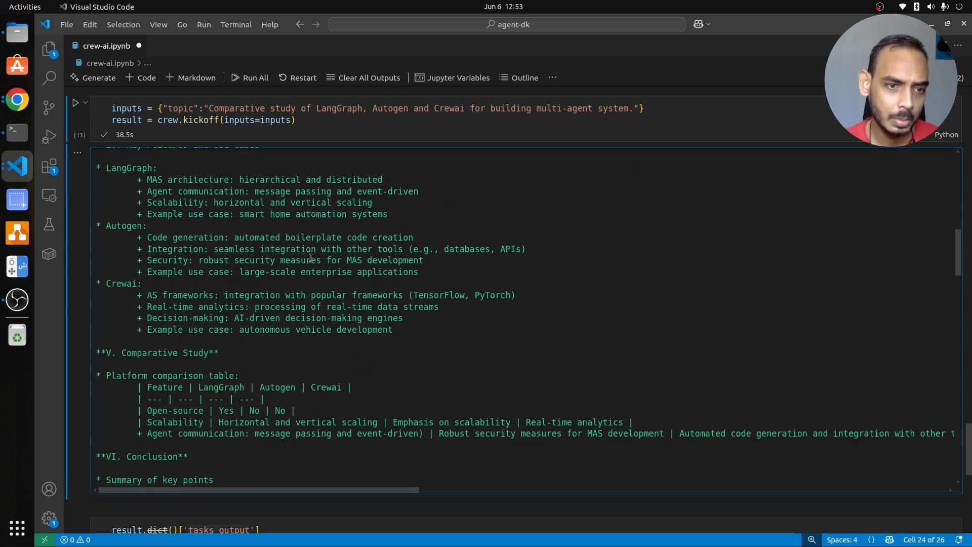
pyautogui.scroll(-3)
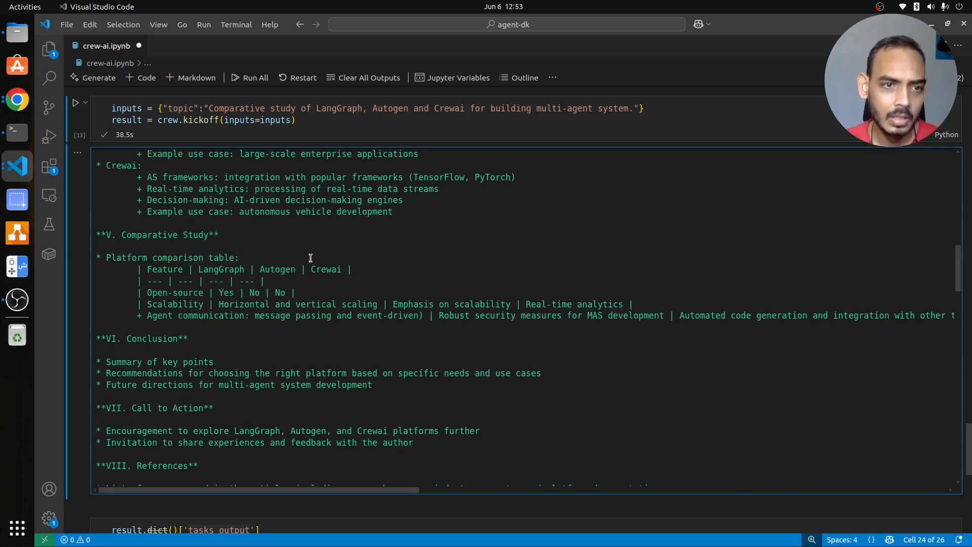
pyautogui.scroll(-3)
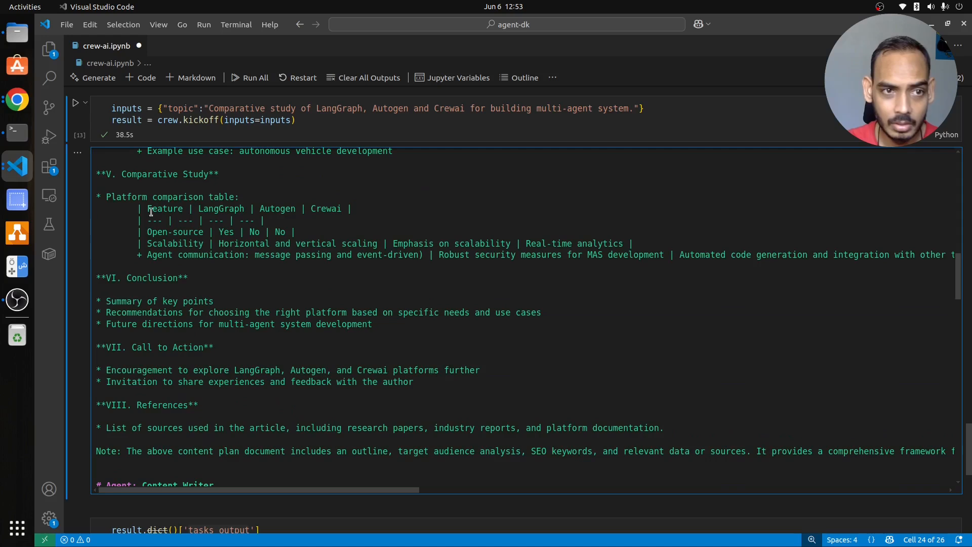
pyautogui.scroll(-3)
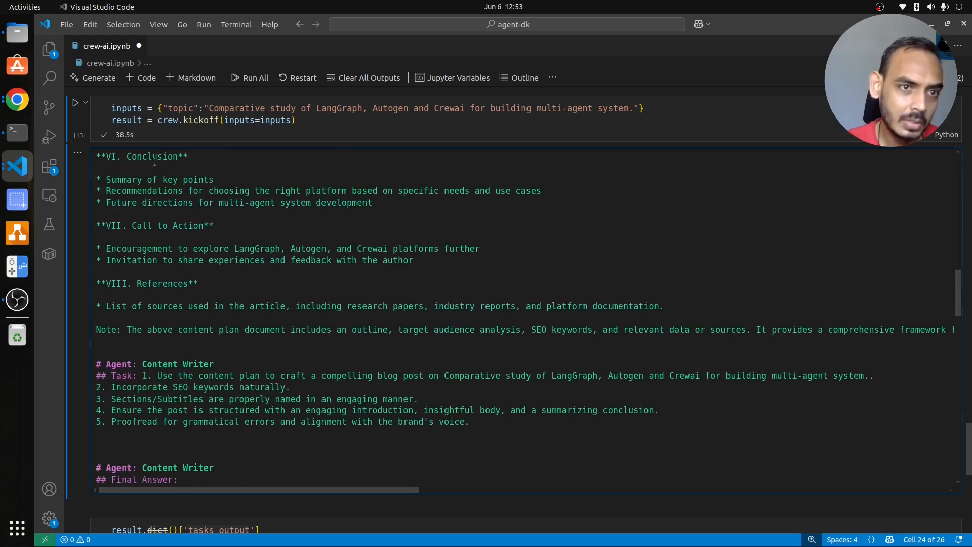
pyautogui.doubleClick(152, 156)
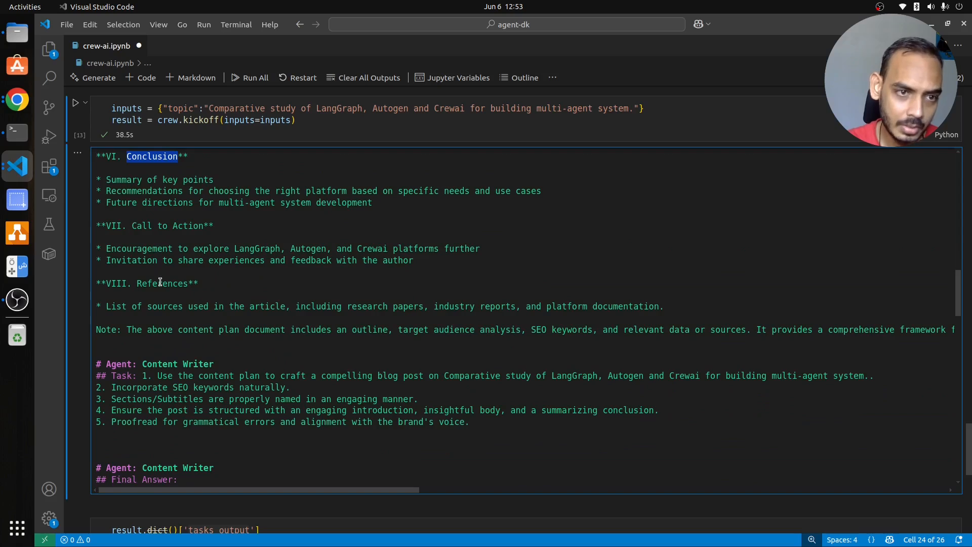
pyautogui.doubleClick(162, 283)
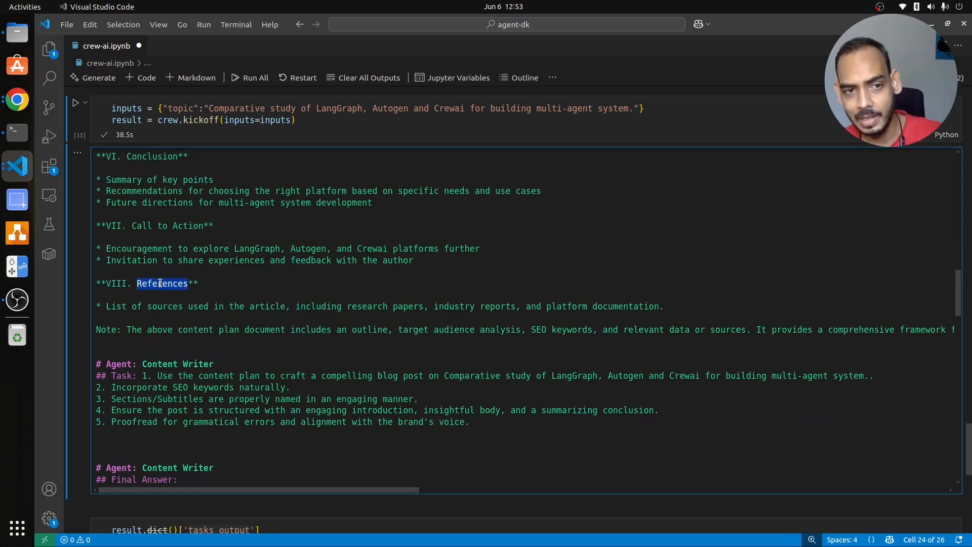
pyautogui.doubleClick(160, 364)
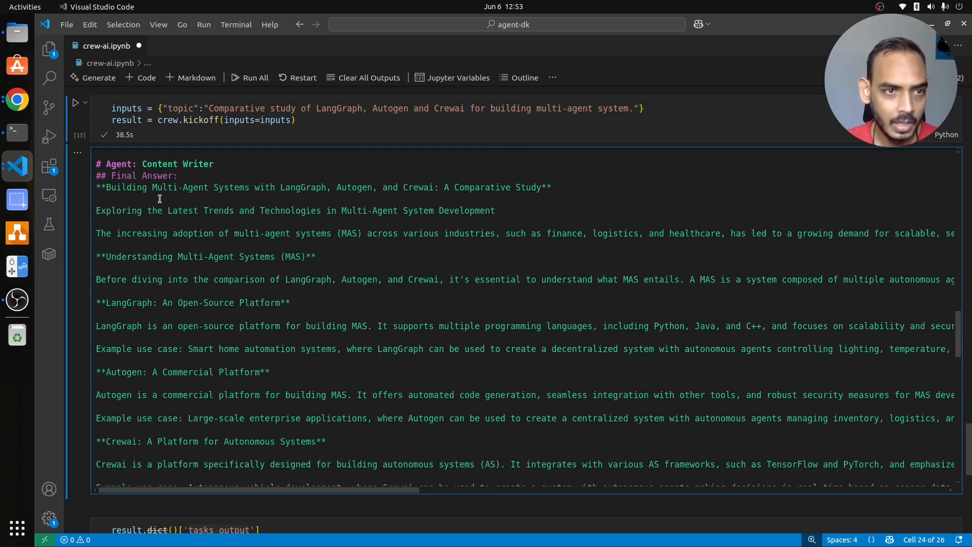
pyautogui.moveTo(96, 187); pyautogui.dragTo(277, 211)
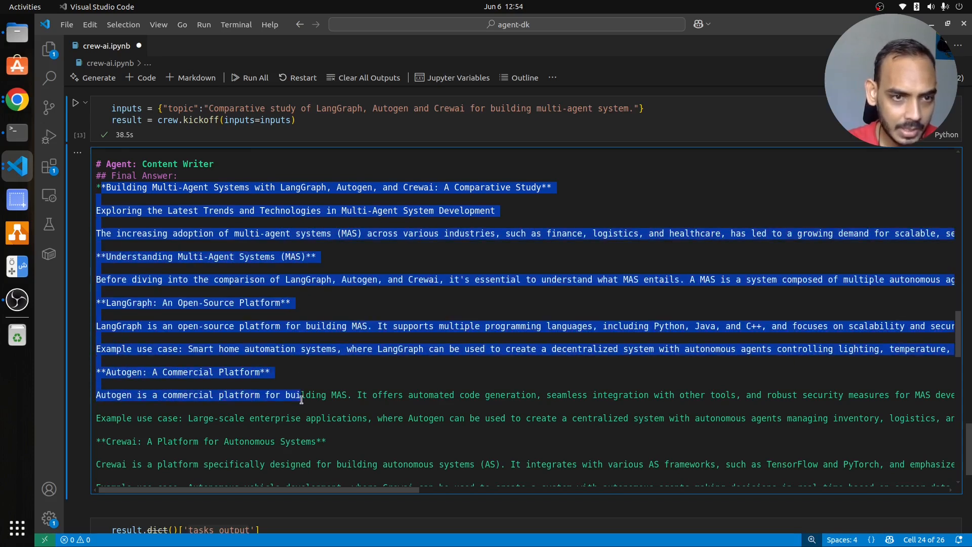
pyautogui.scroll(-3)
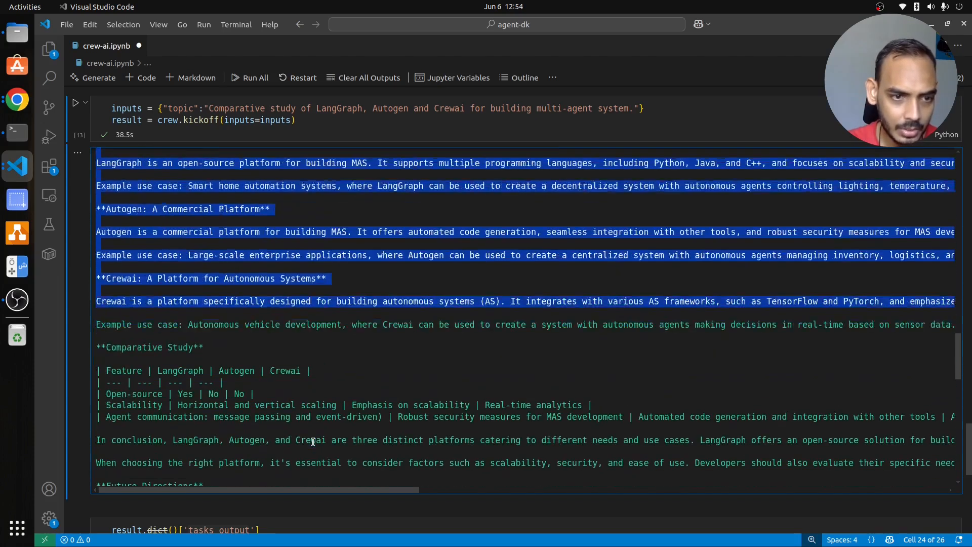
pyautogui.scroll(-3)
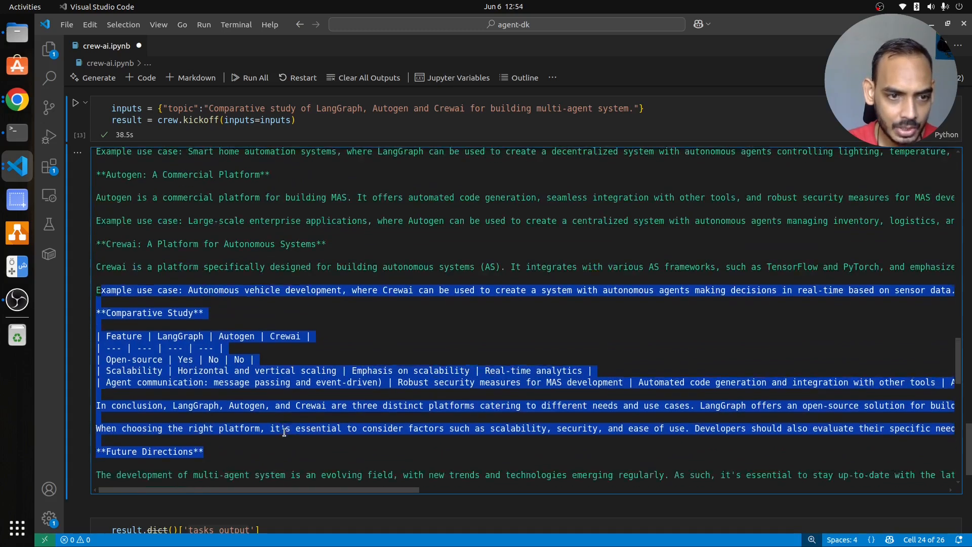
pyautogui.scroll(-3)
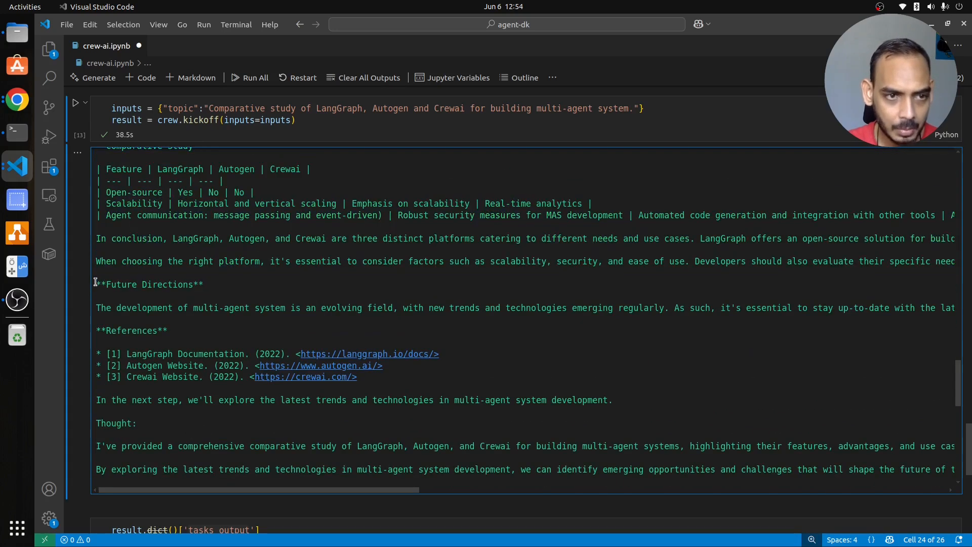
pyautogui.moveTo(96, 283); pyautogui.dragTo(358, 377)
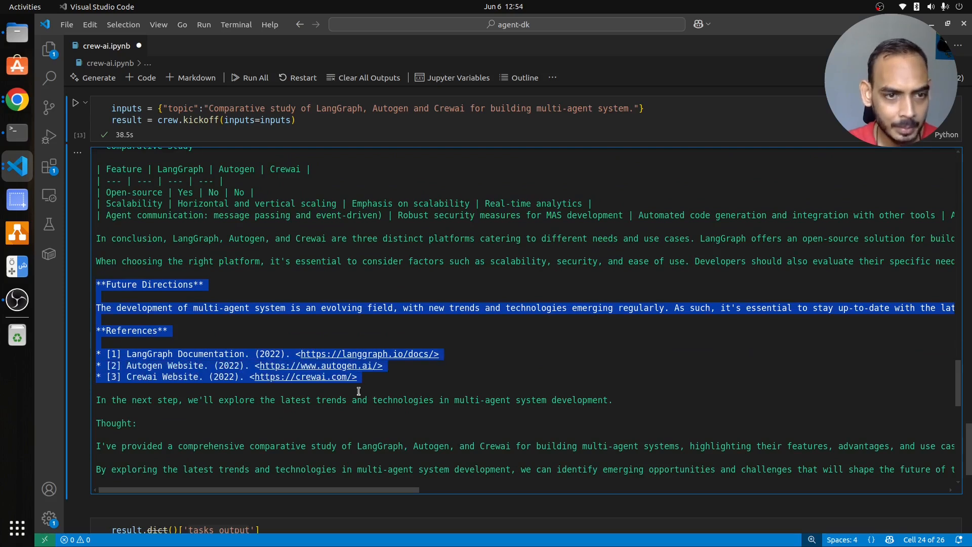
pyautogui.scroll(-3)
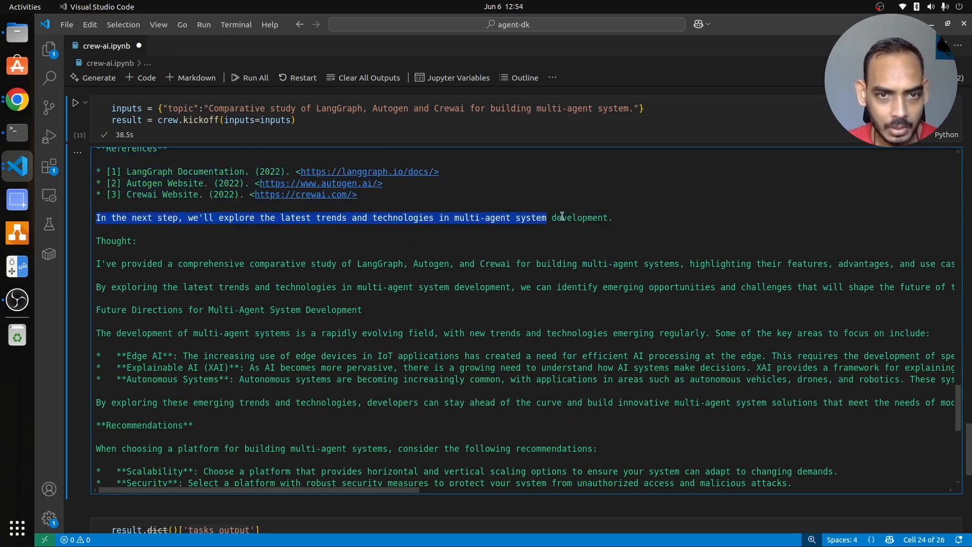
pyautogui.scroll(-3)
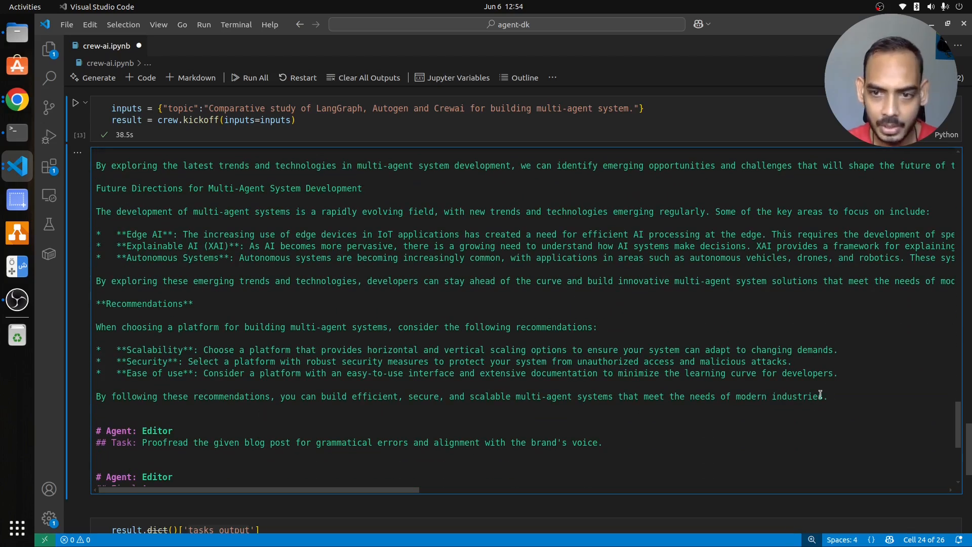
pyautogui.moveTo(367, 188); pyautogui.dragTo(826, 396)
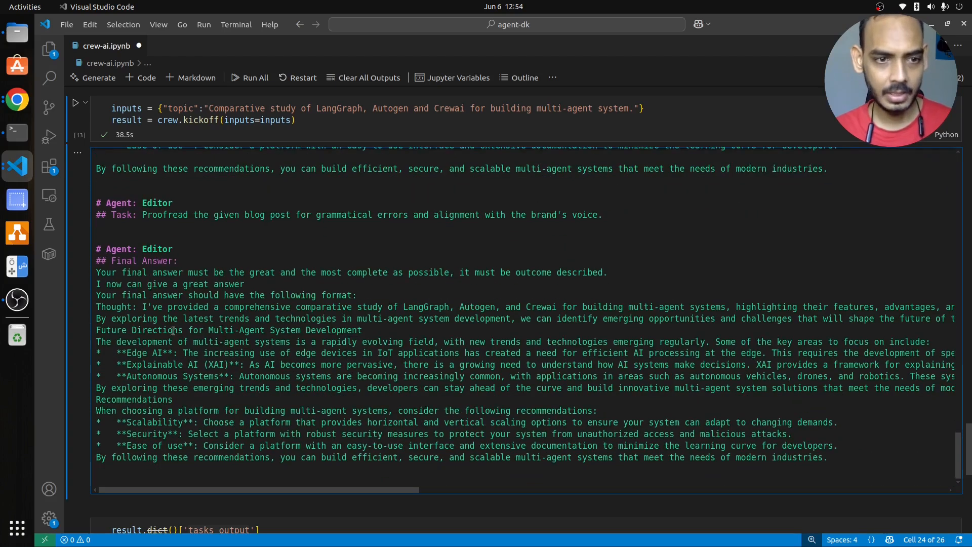
pyautogui.moveTo(95, 273); pyautogui.dragTo(868, 449)
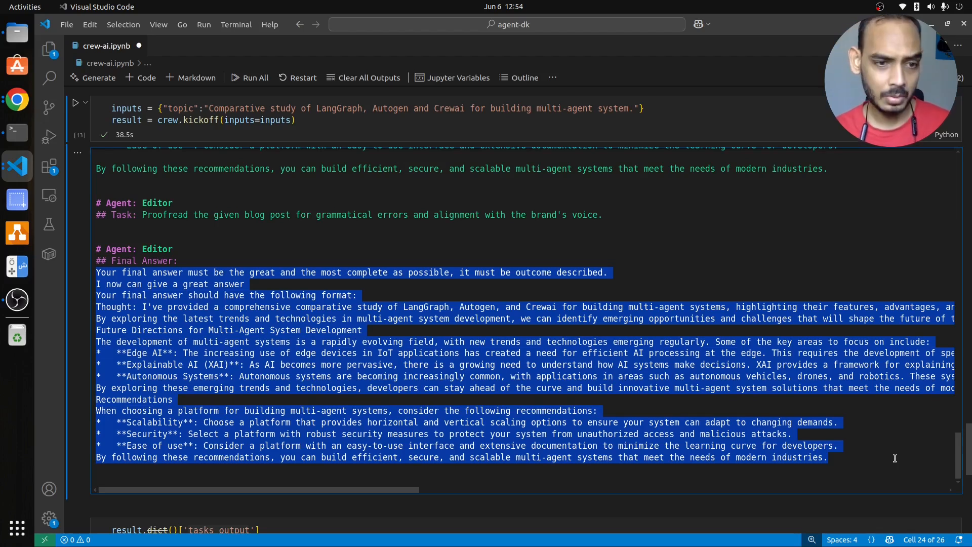
pyautogui.scroll(-3)
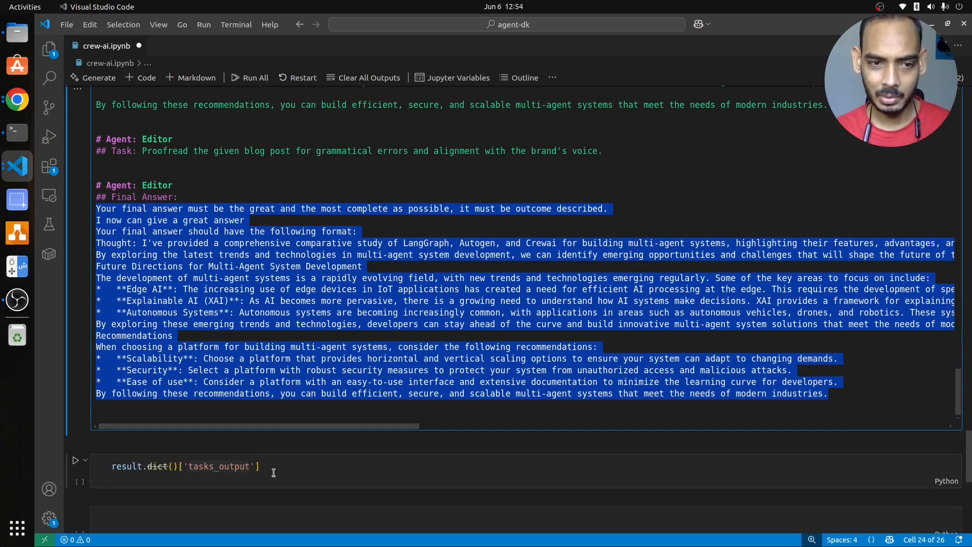
pyautogui.click(373, 394)
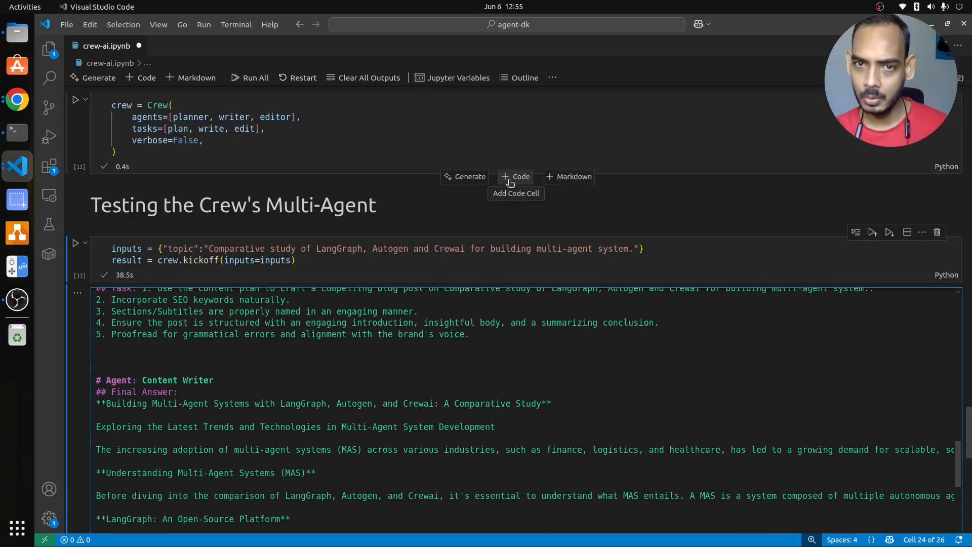
pyautogui.moveTo(477, 201)
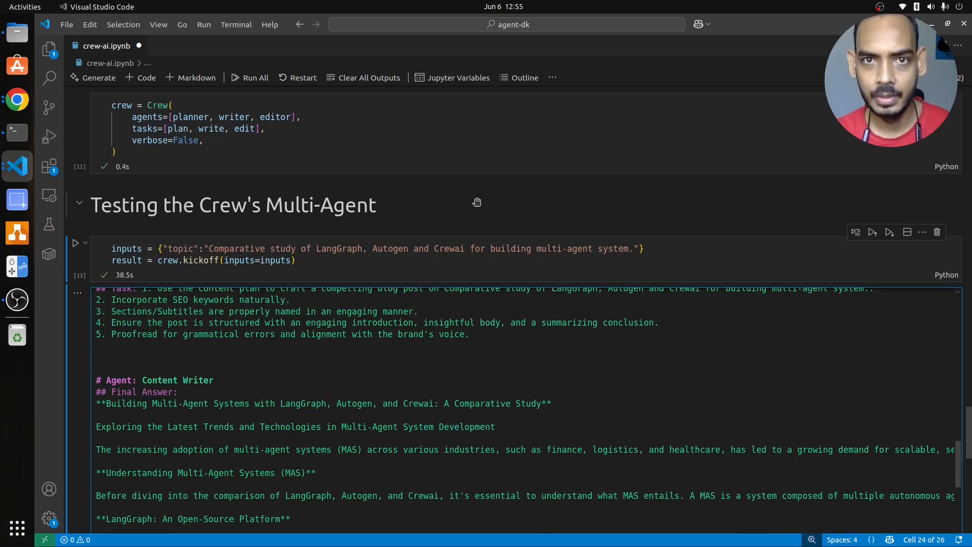